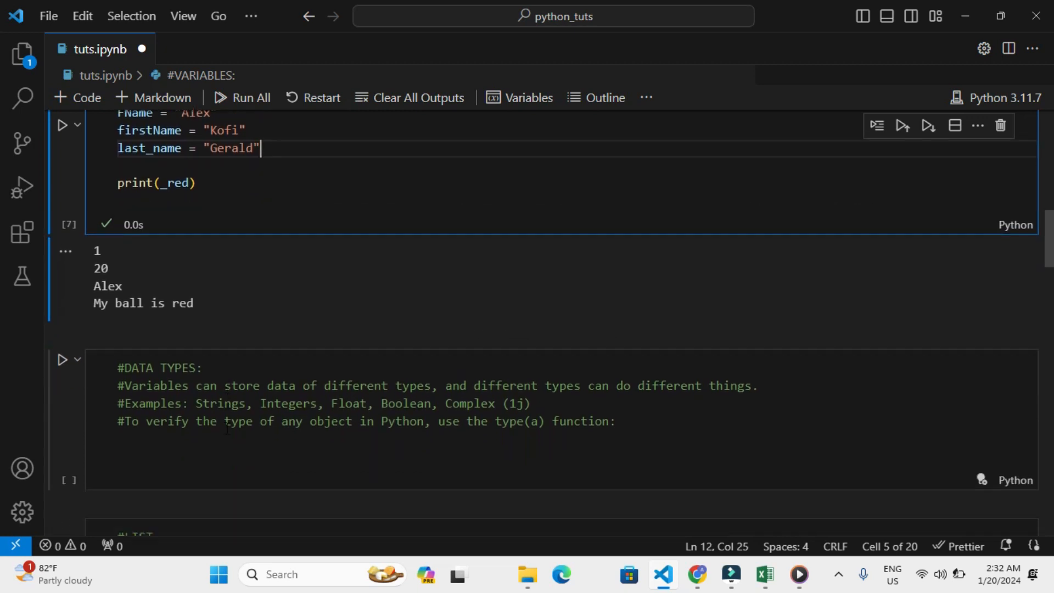
Scroll the notebook down to the #DATA TYPES notes cell
scroll(down, 3)
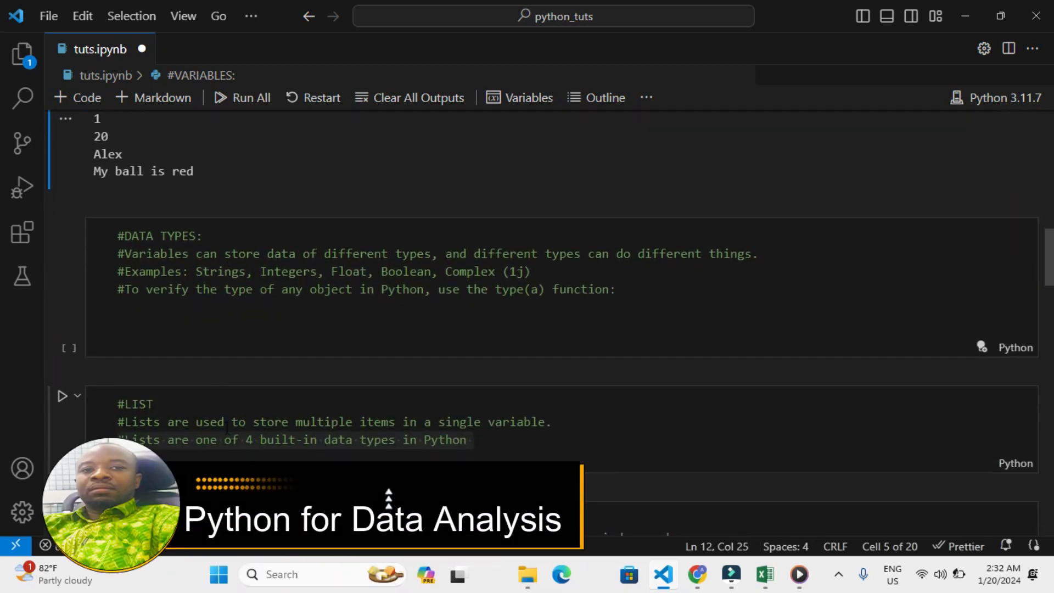
scroll(down, 3)
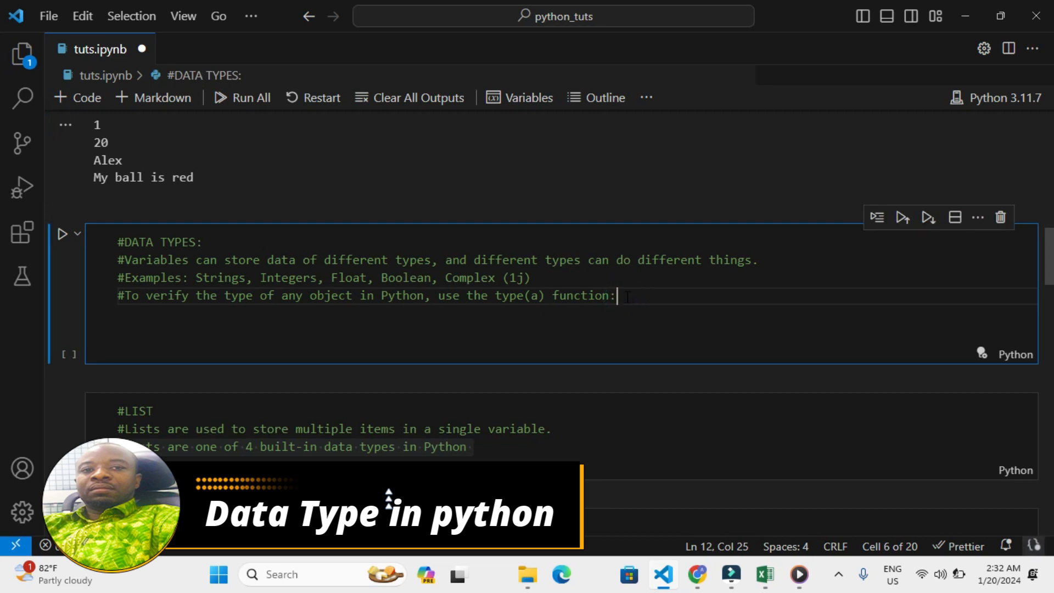
Add string = "I am a string" on a fresh line below the notes
key(enter)
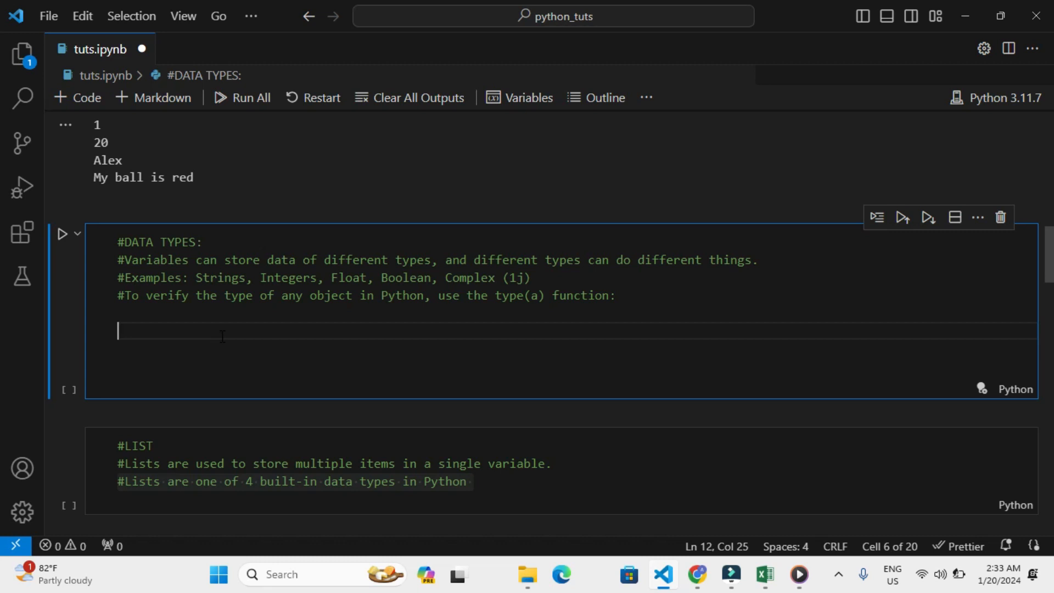
text(string =)
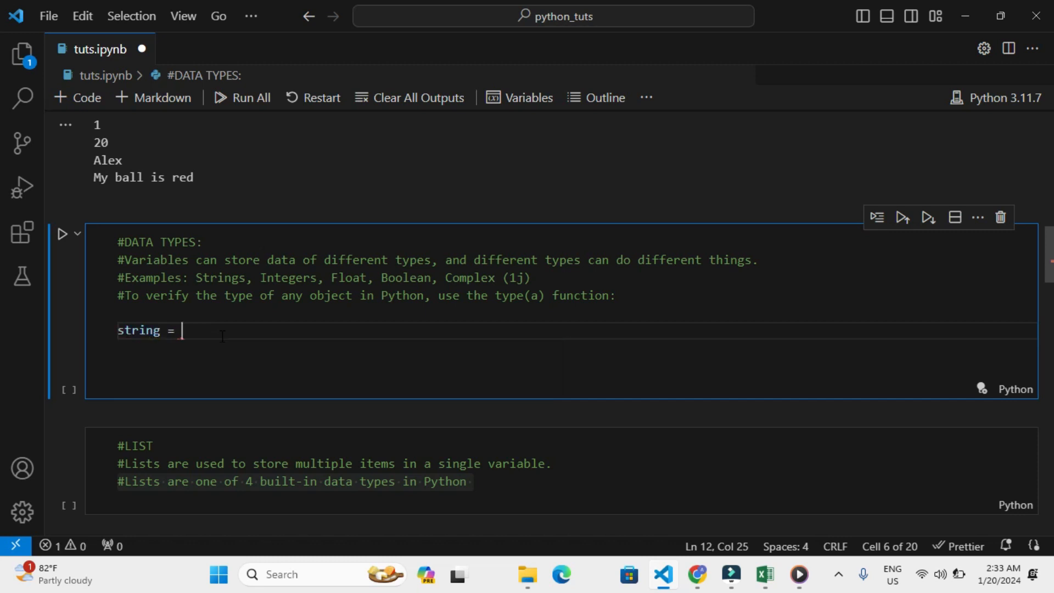
text("")
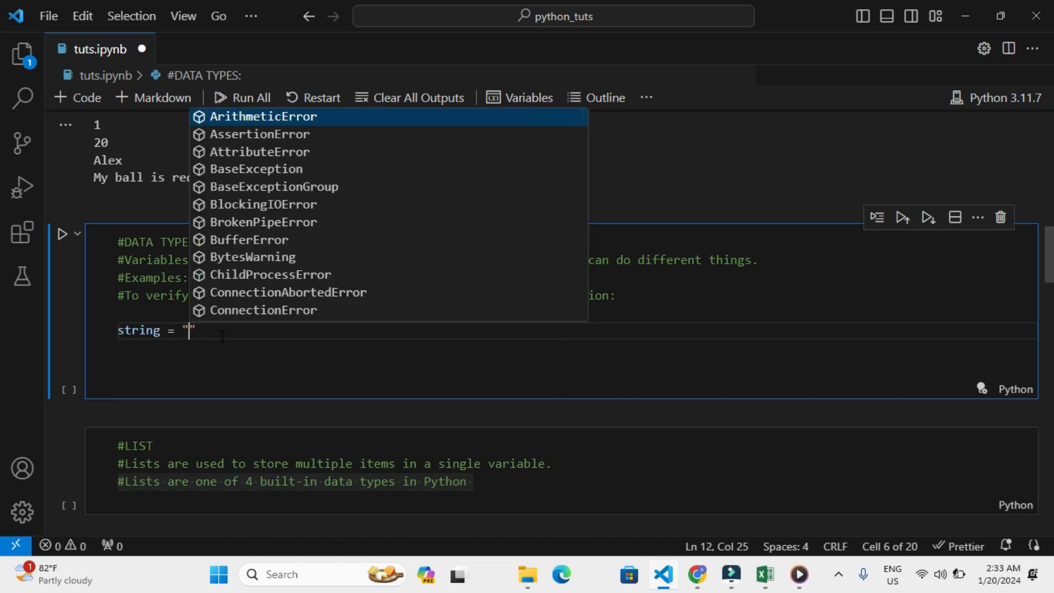
text(I am a s)
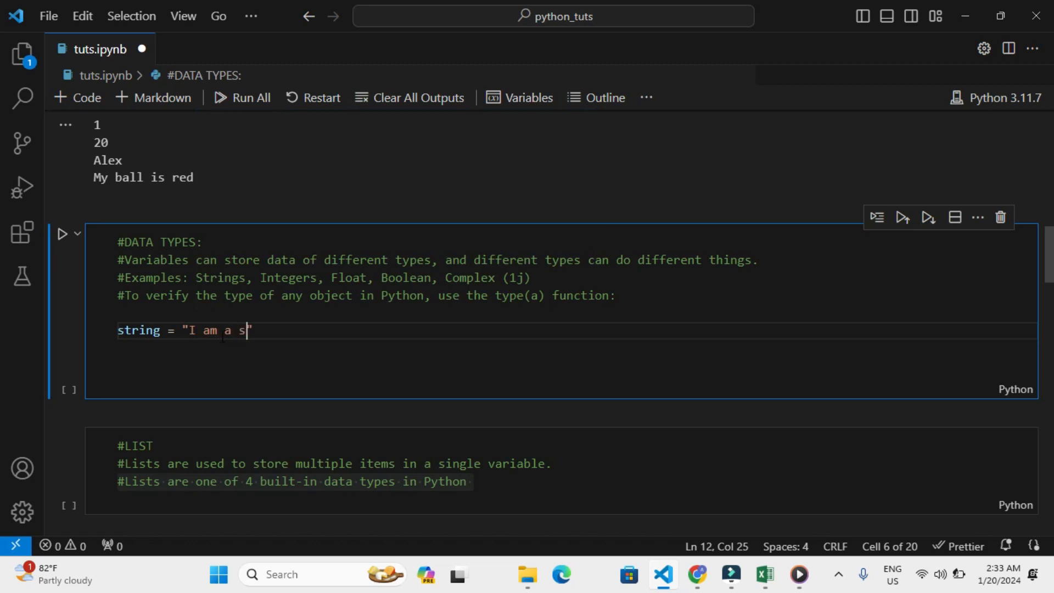
text(tring)
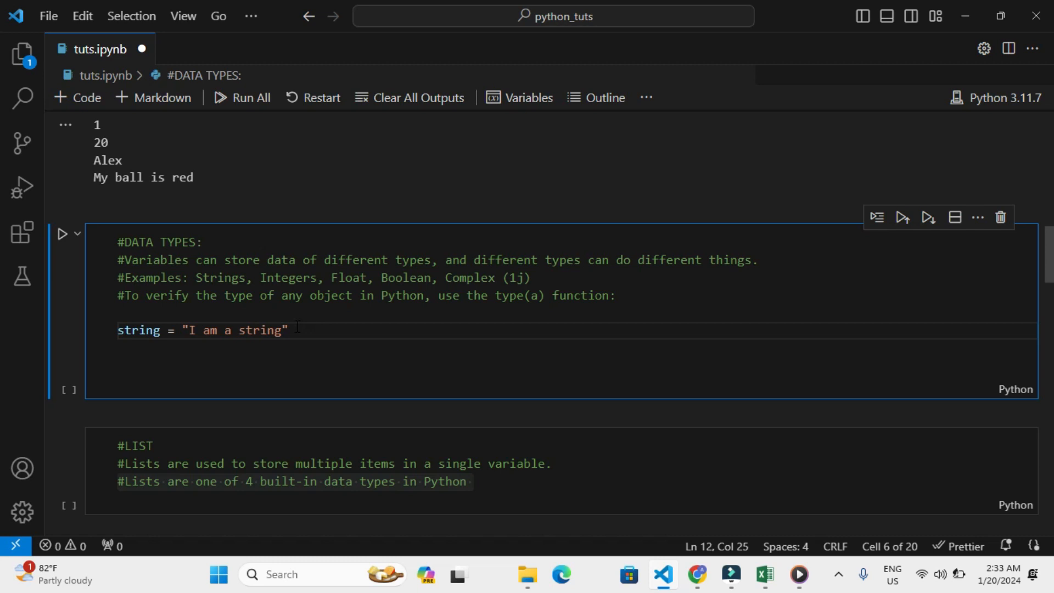
Append the comment #This is a string data type to the string line
click(290, 330)
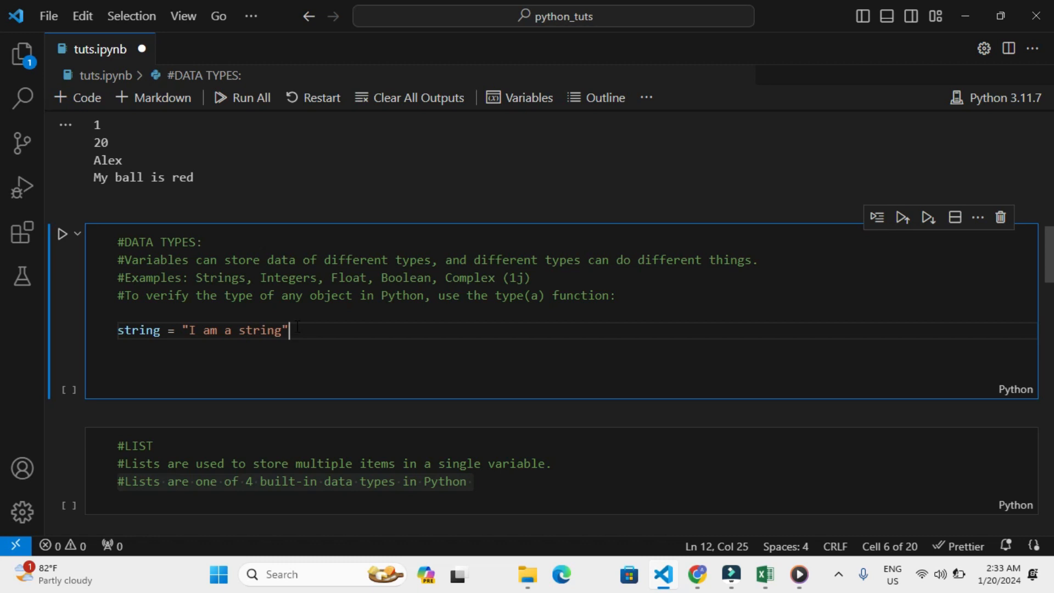
text(#)
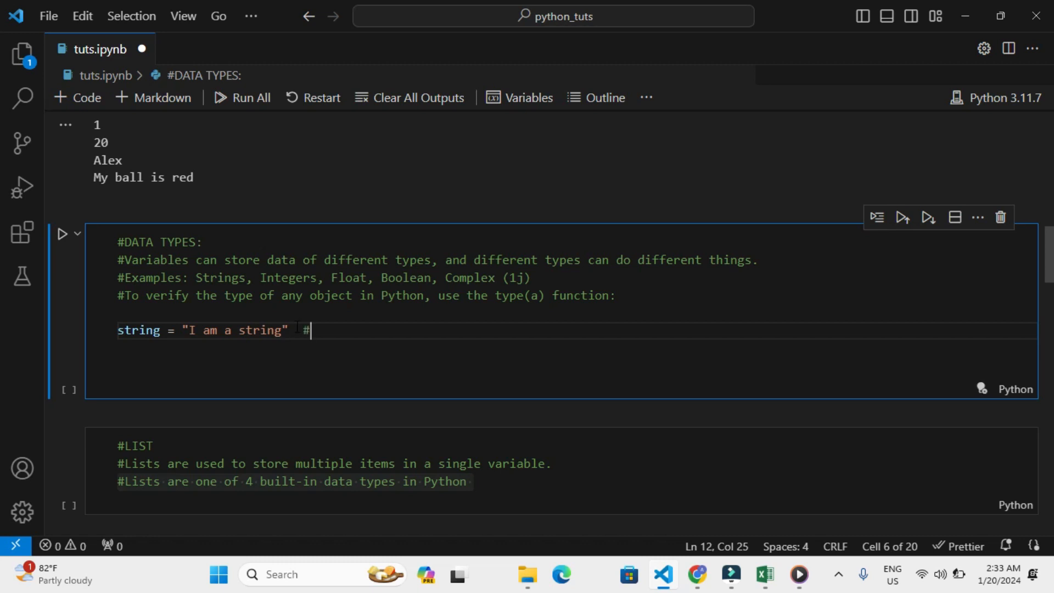
text(This is a string da)
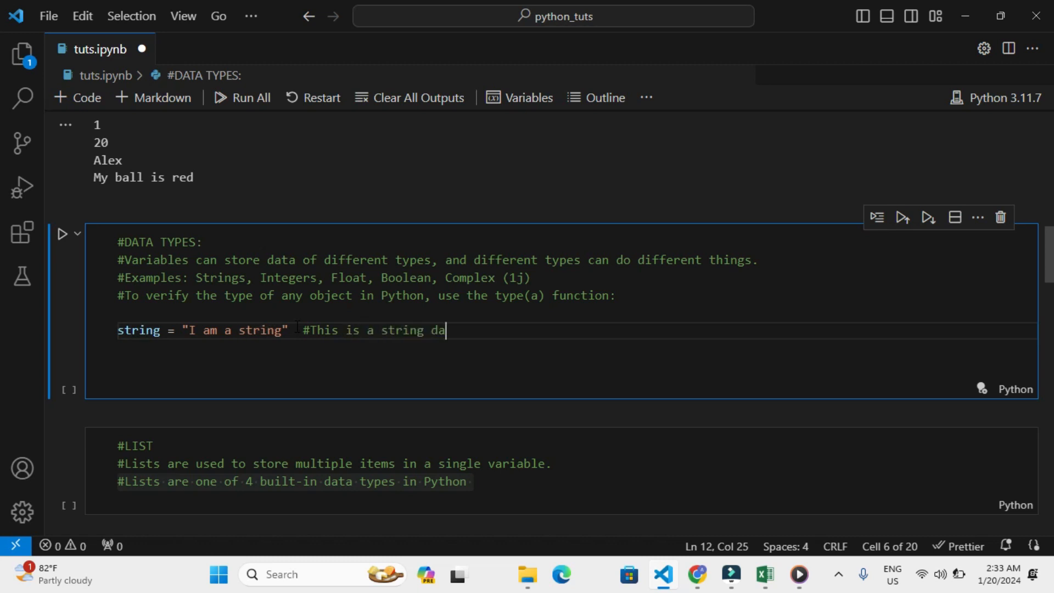
text(ta type)
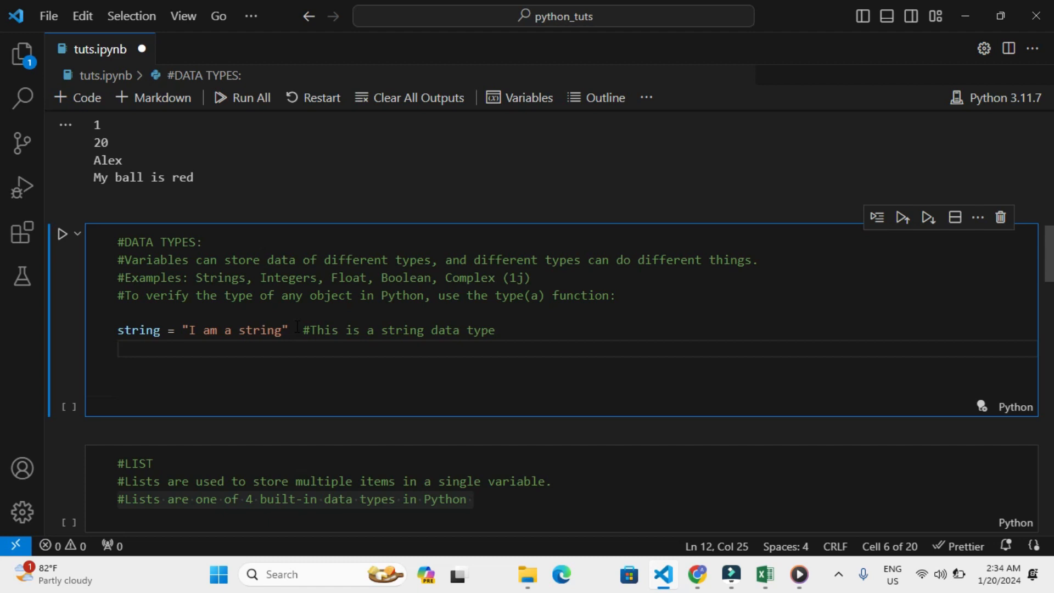
Add number = 2 and float = 1.20 variables below the string line
text(number)
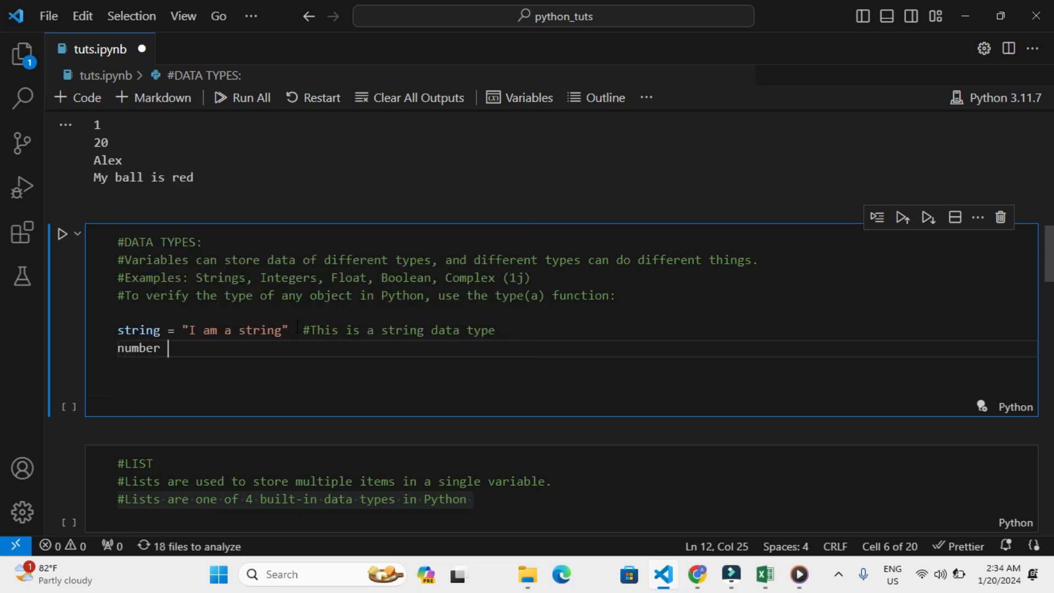
text(= ")
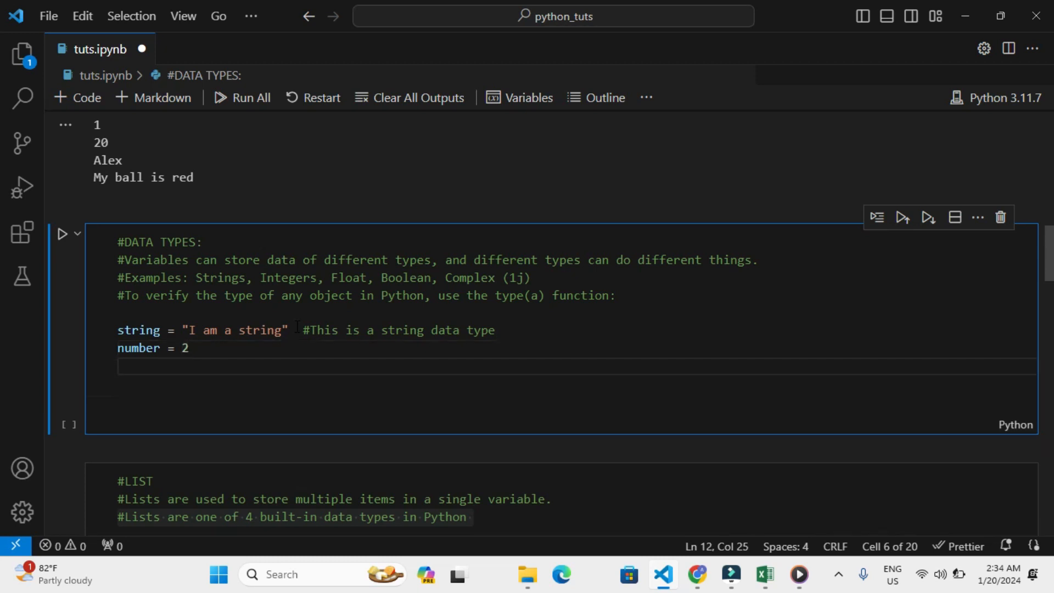
text(float =)
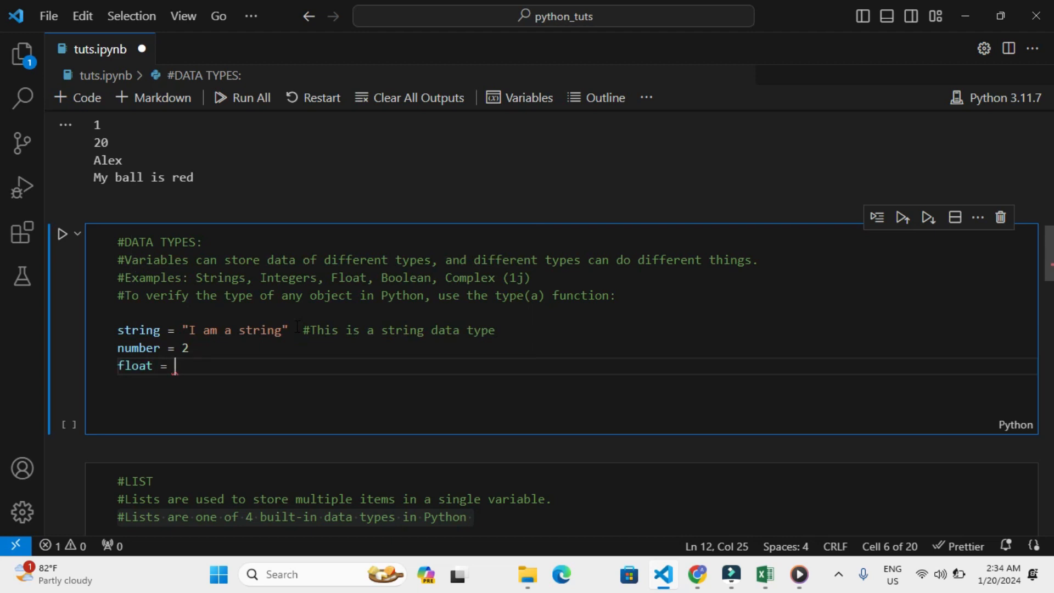
text(1,)
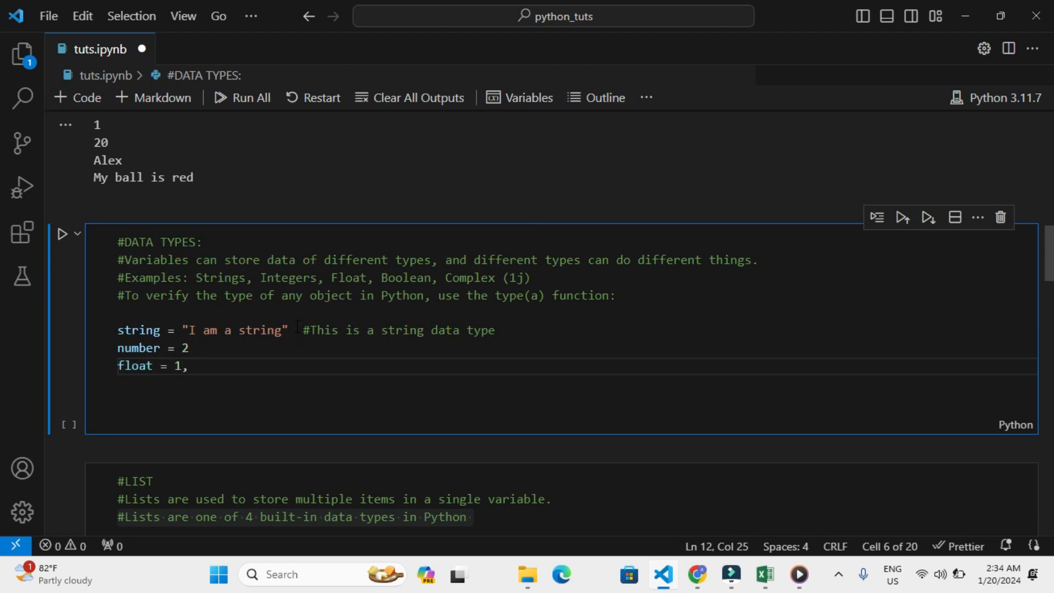
text(.2)
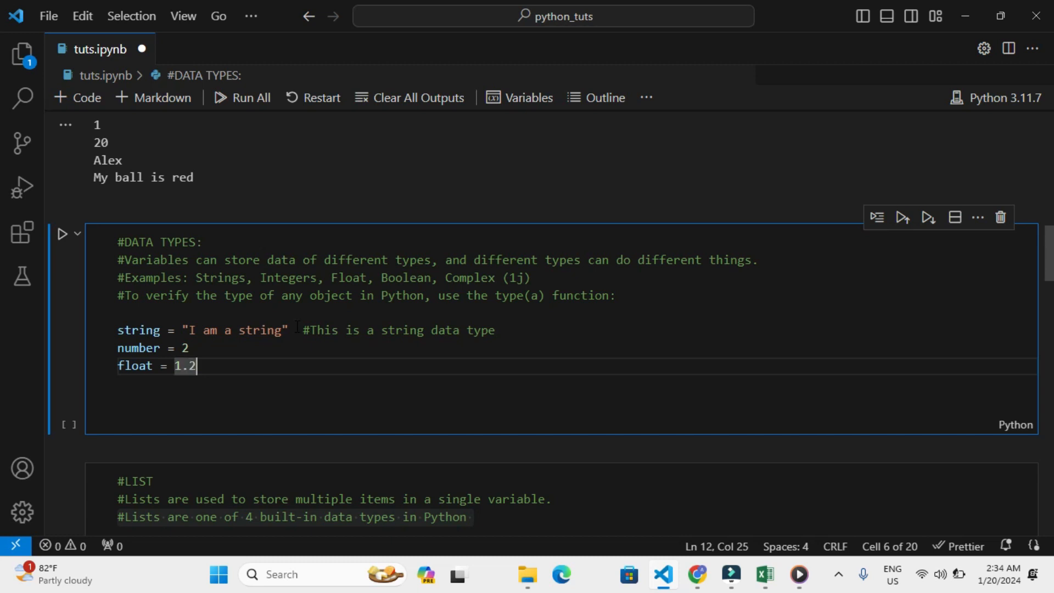
text(0)
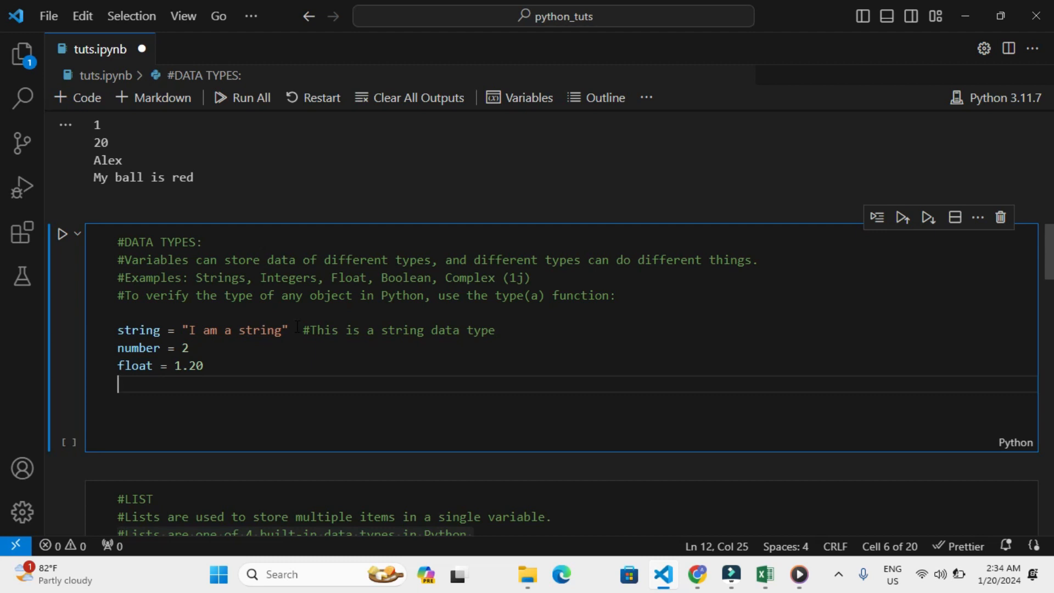
Add float_two = 0.5 and leave a blank line below the variables
text(float_)
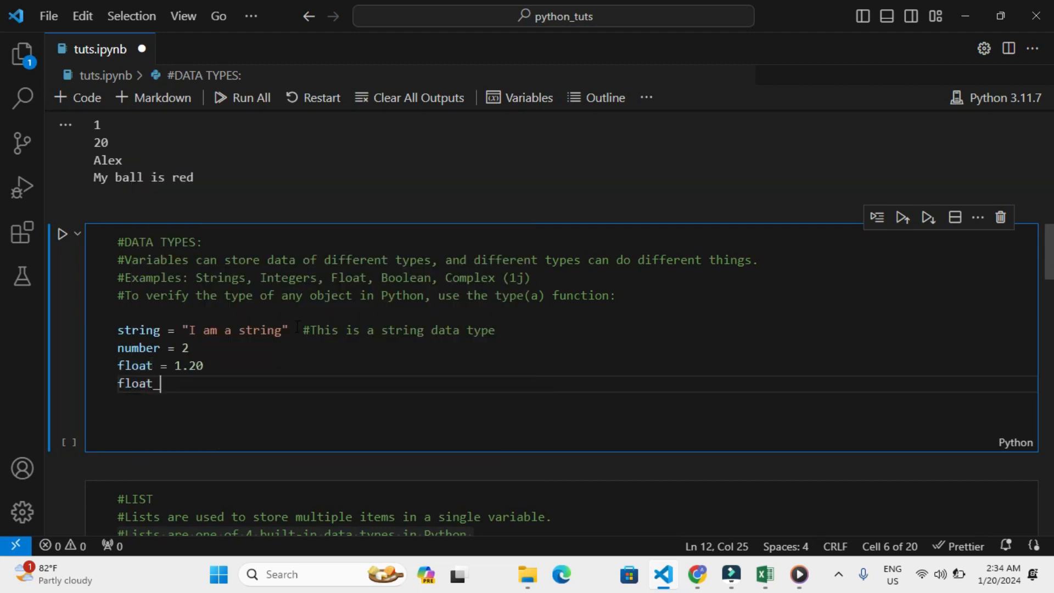
text(two)
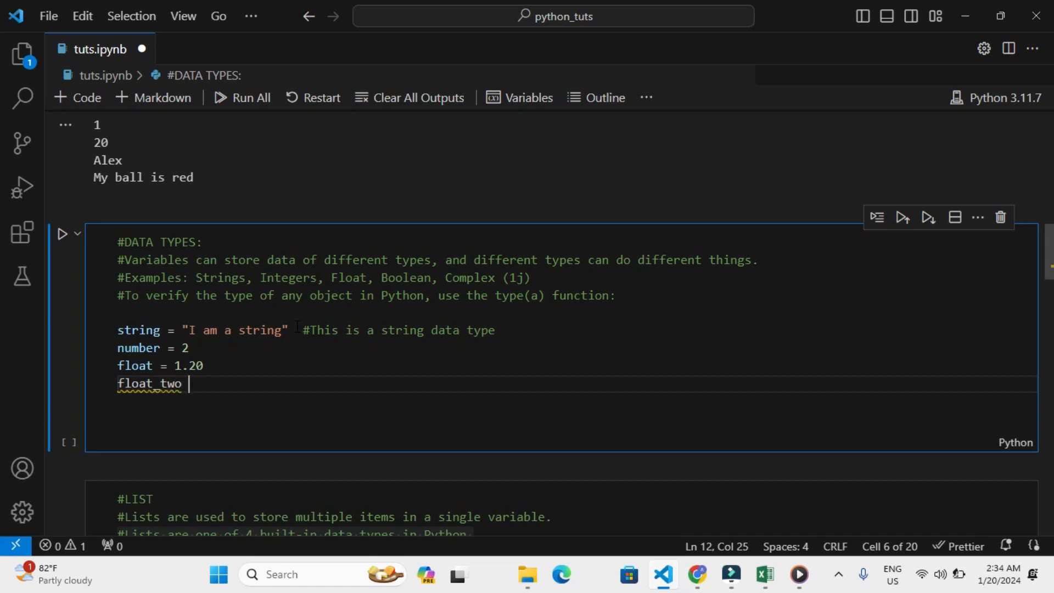
text(=)
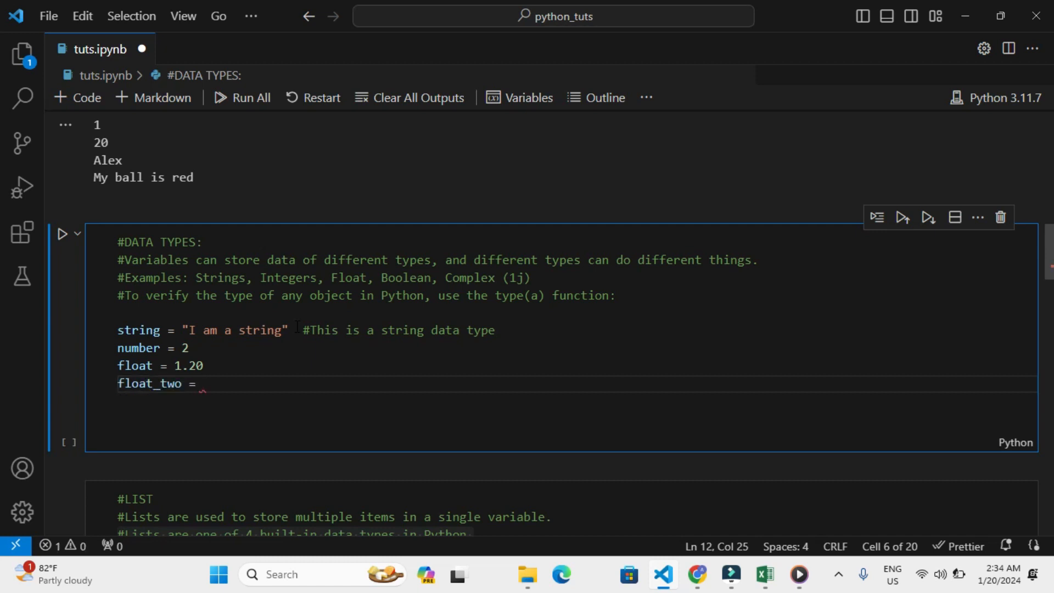
text(0.)
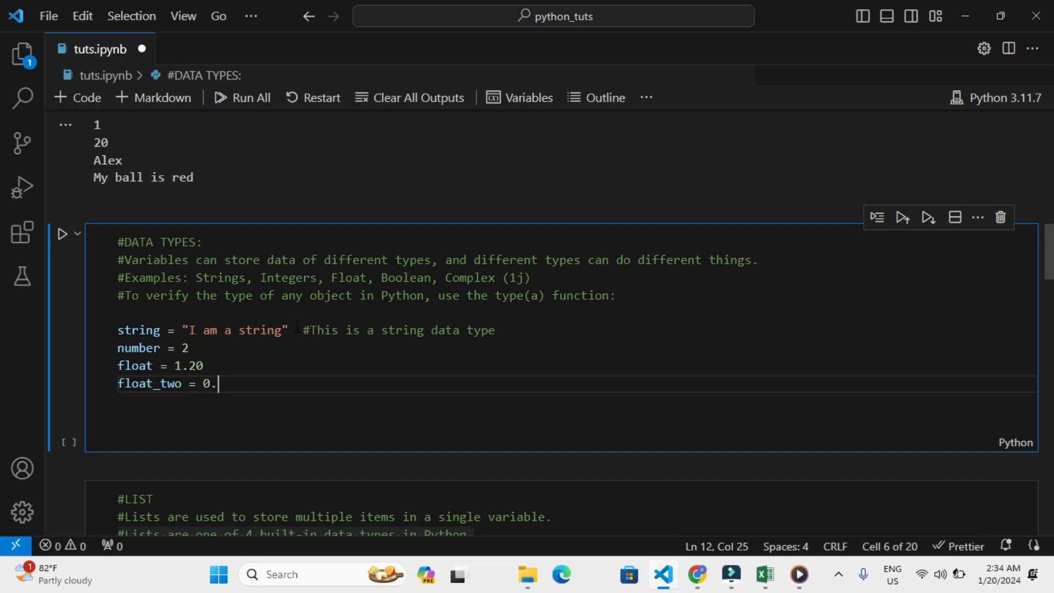
text(5)
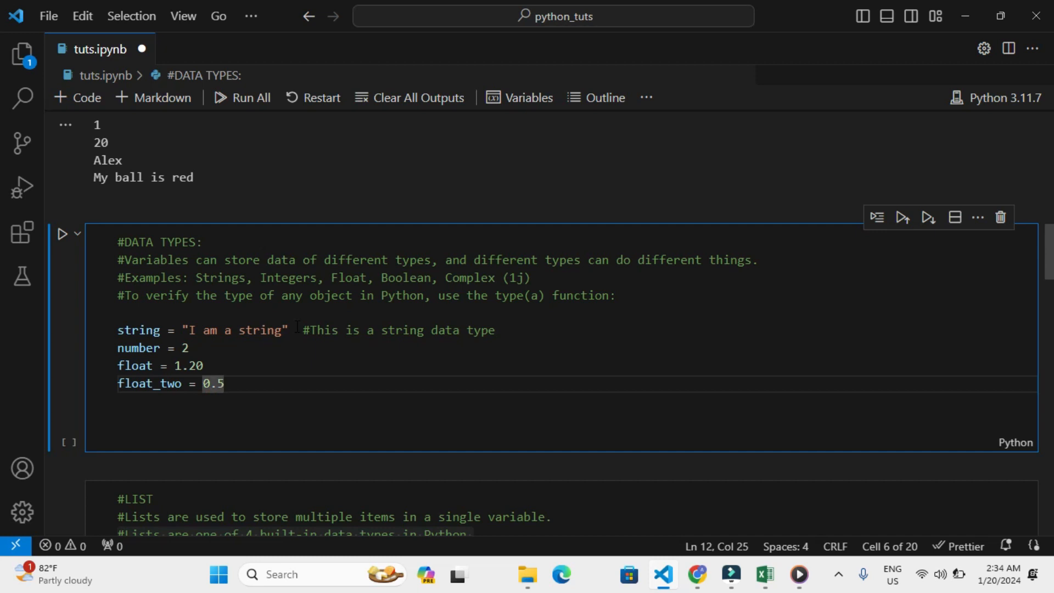
key(enter)
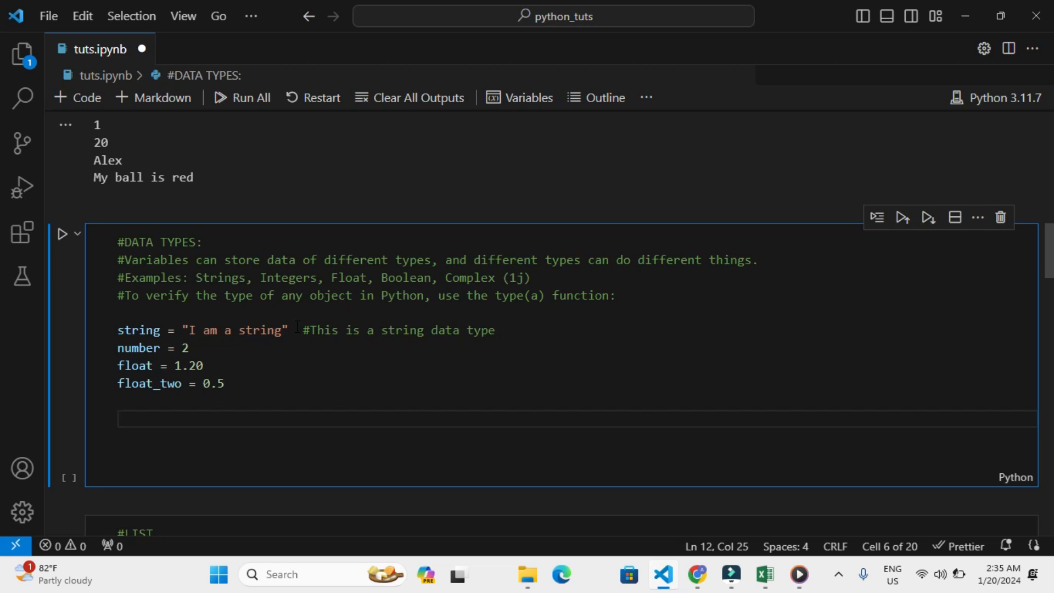
Write a = 5 followed by print(a > 5) on the blank line
click(118, 418)
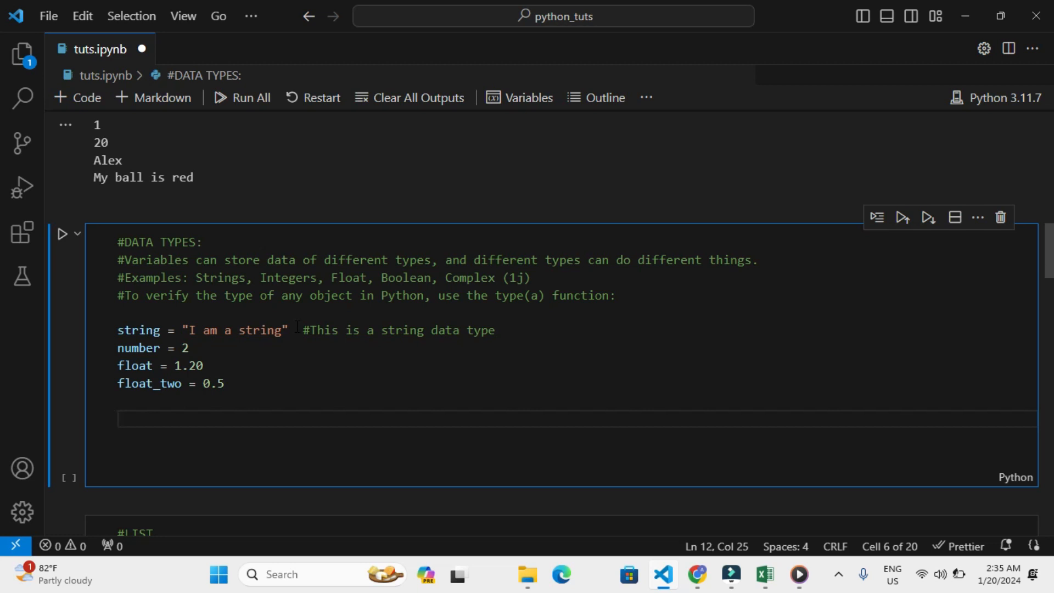
text(a = 5)
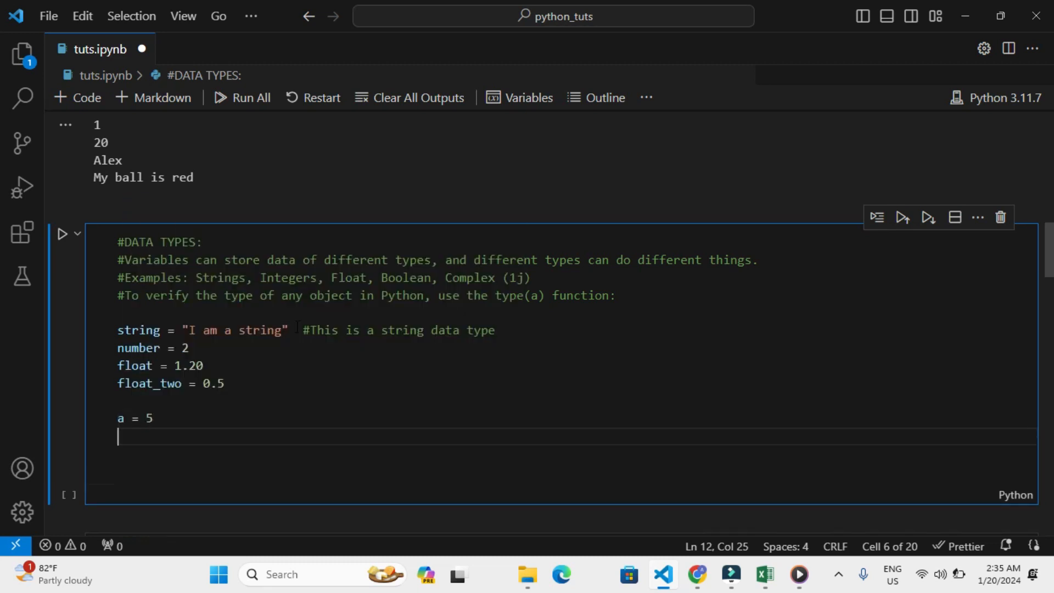
text(print()
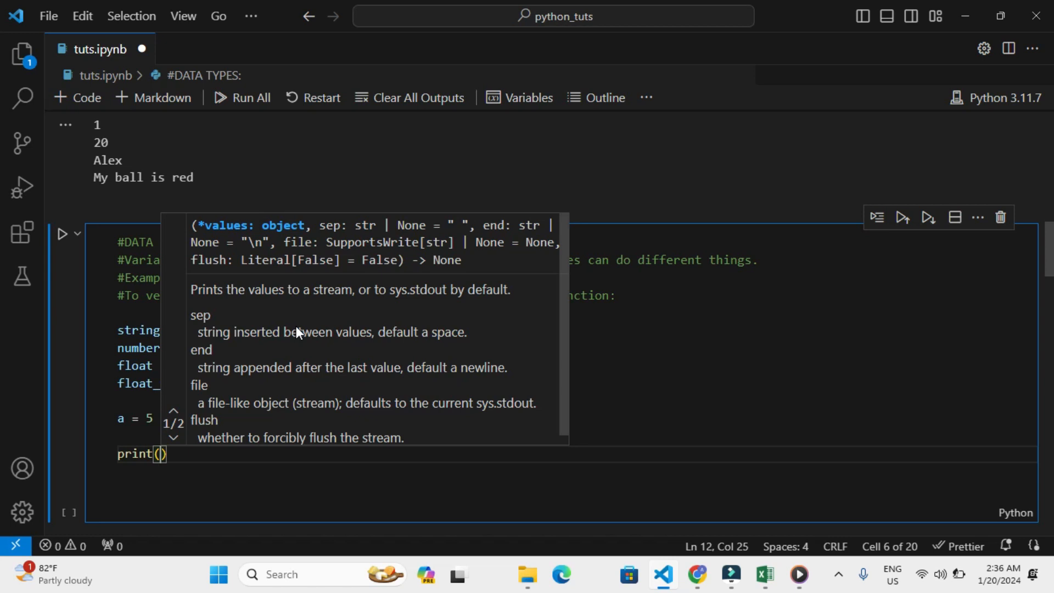
text(a)
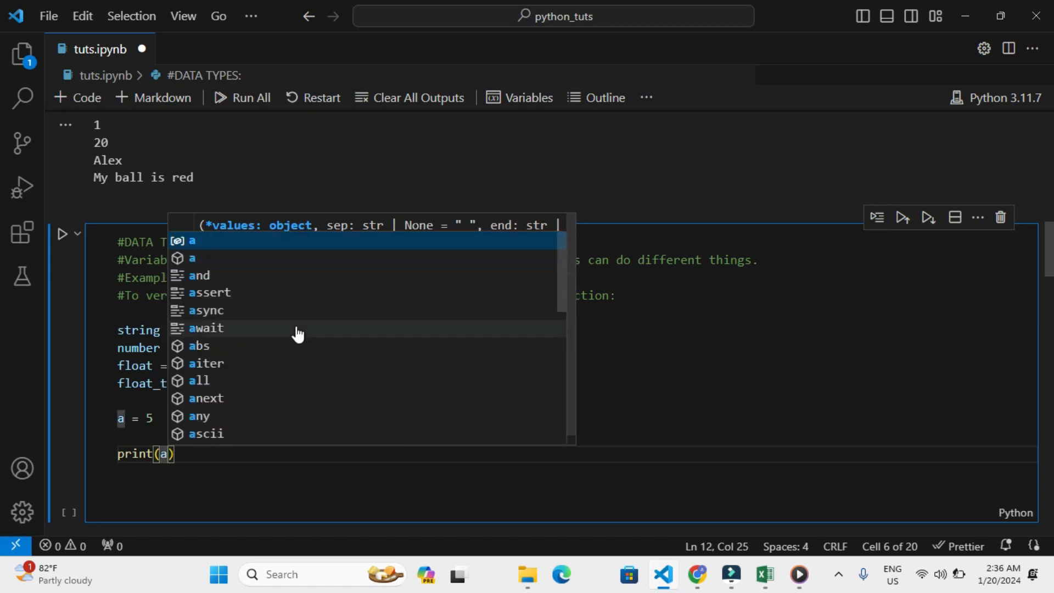
text(>)
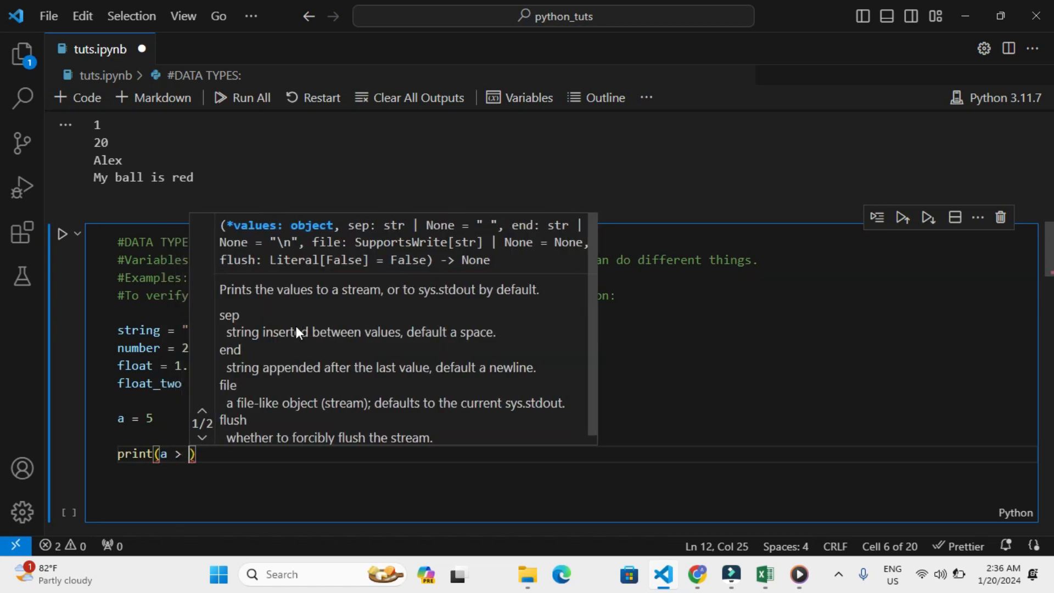
text(5)
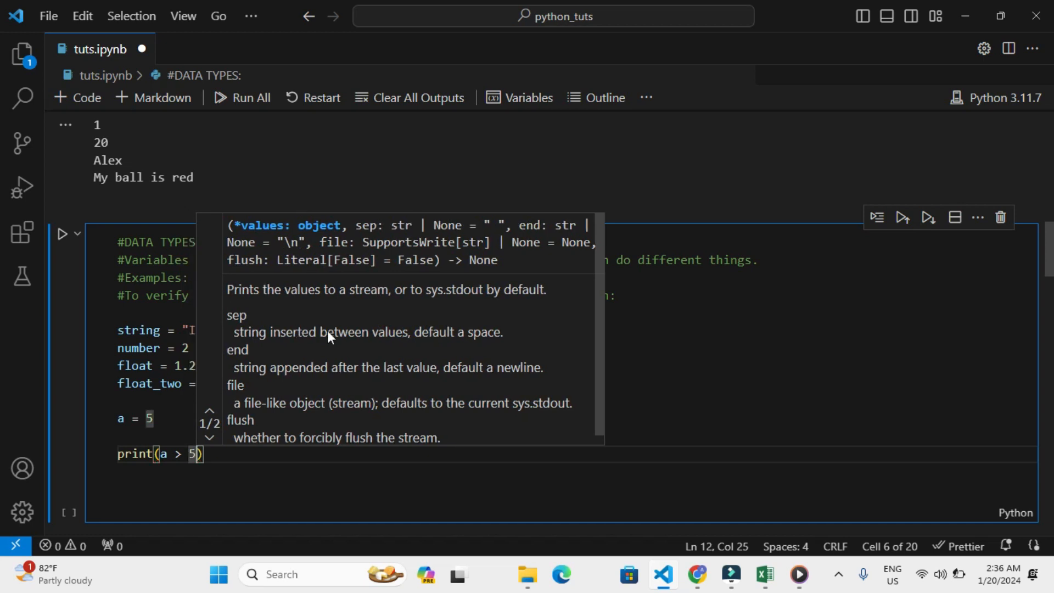
mouse_move(65, 252)
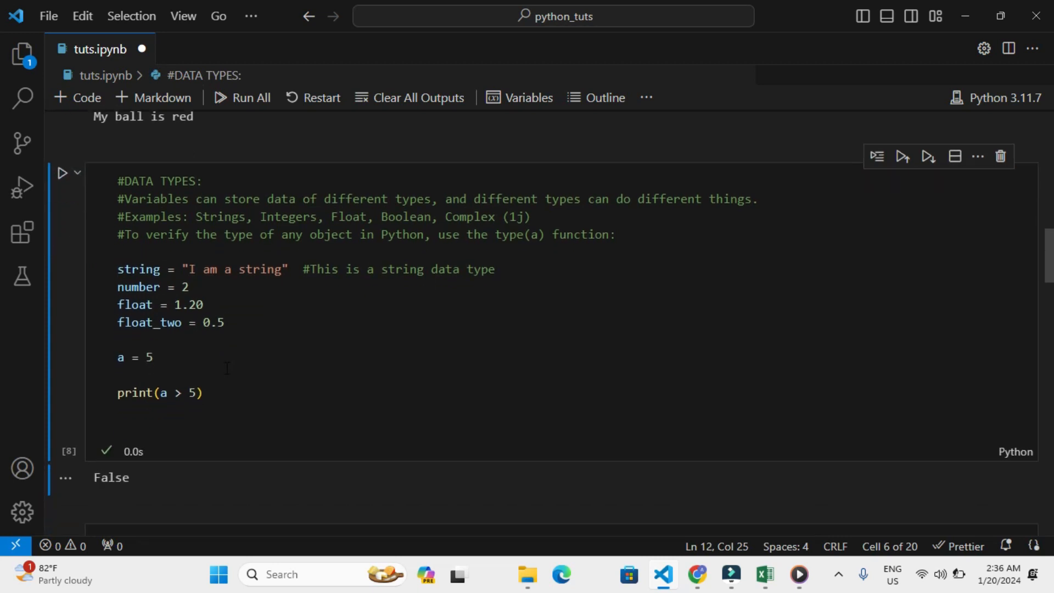
Replace the > in print(a > 5) with = to get print(a = 5)
scroll(down, 3)
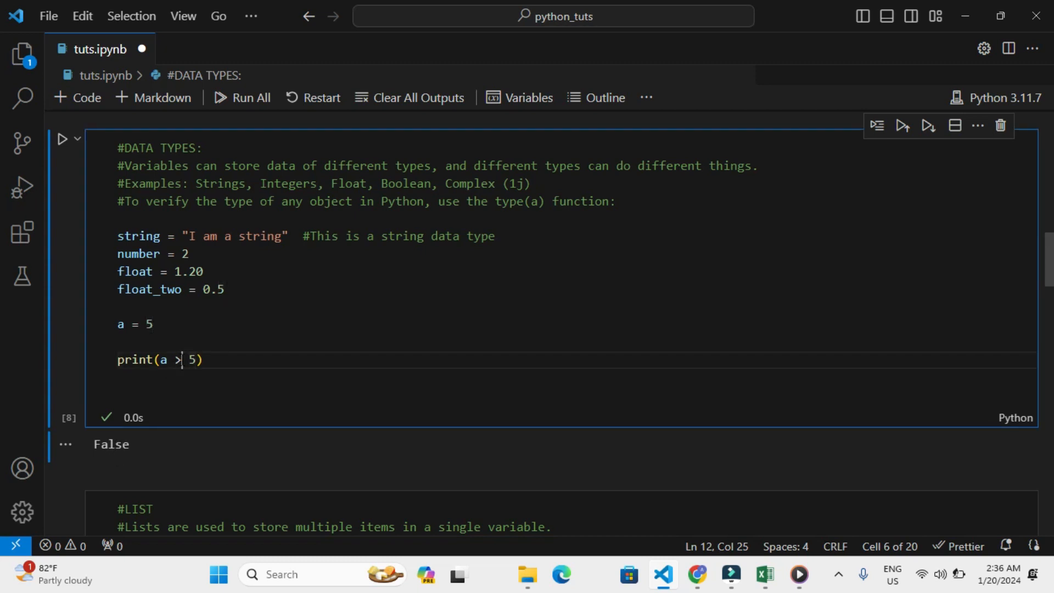
text(=)
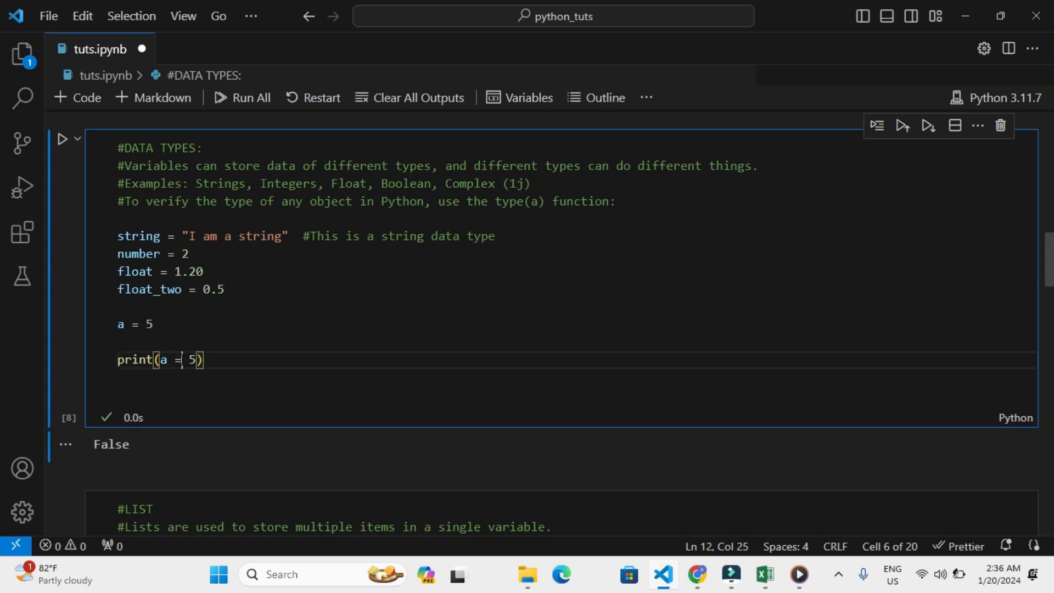
mouse_move(112, 410)
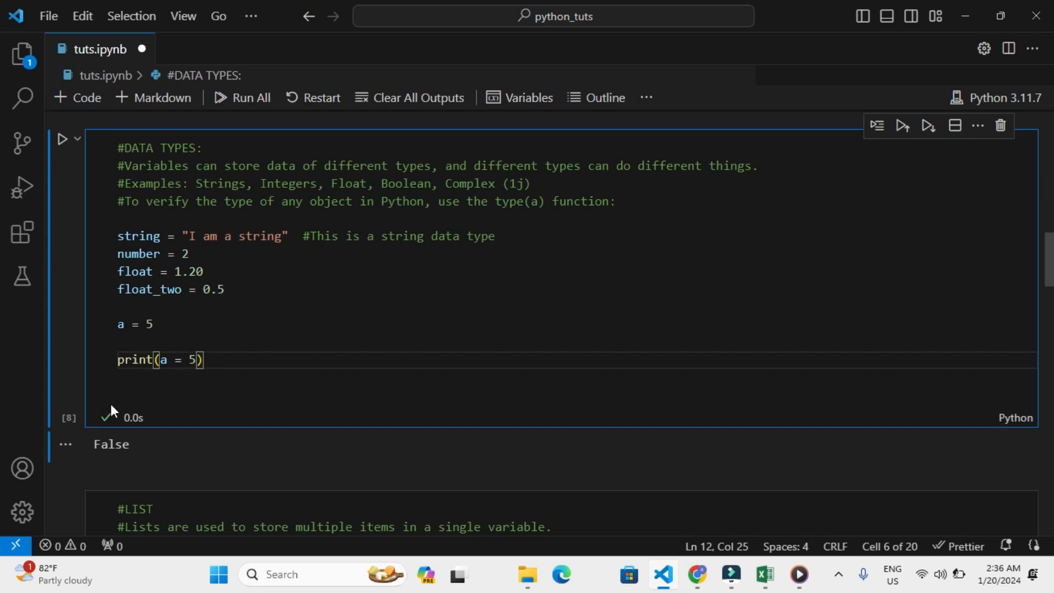
mouse_move(63, 139)
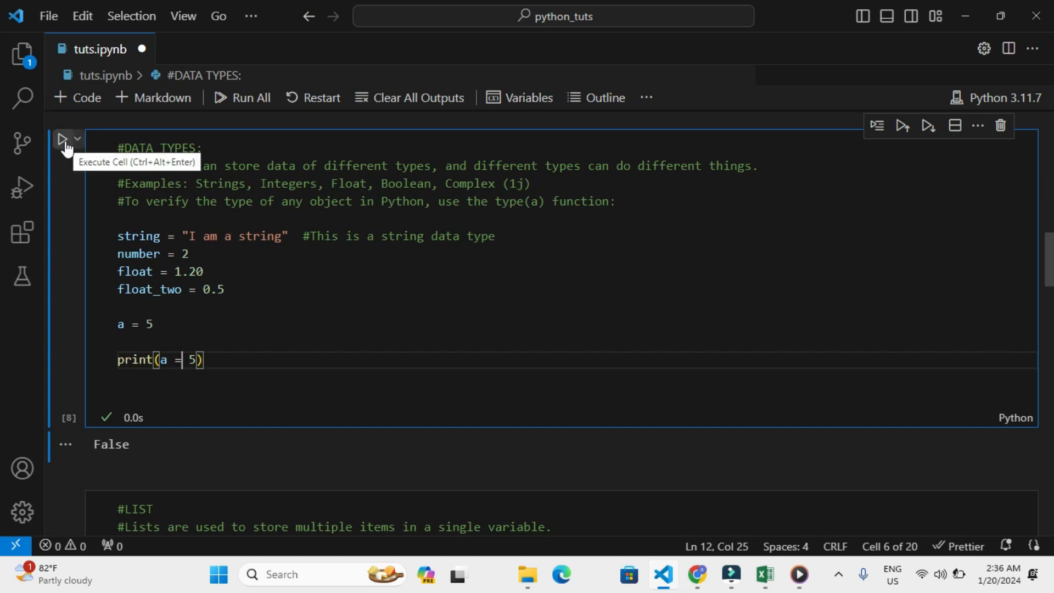
Run print(a = 5) to see the TypeError, then make it print(a == 5)
click(63, 138)
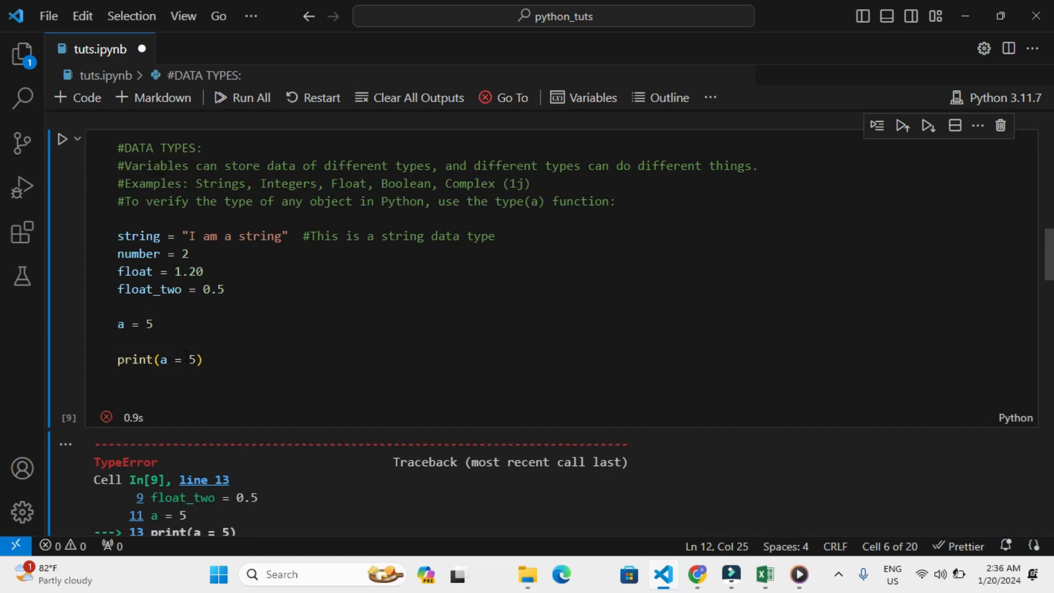
scroll(down, 3)
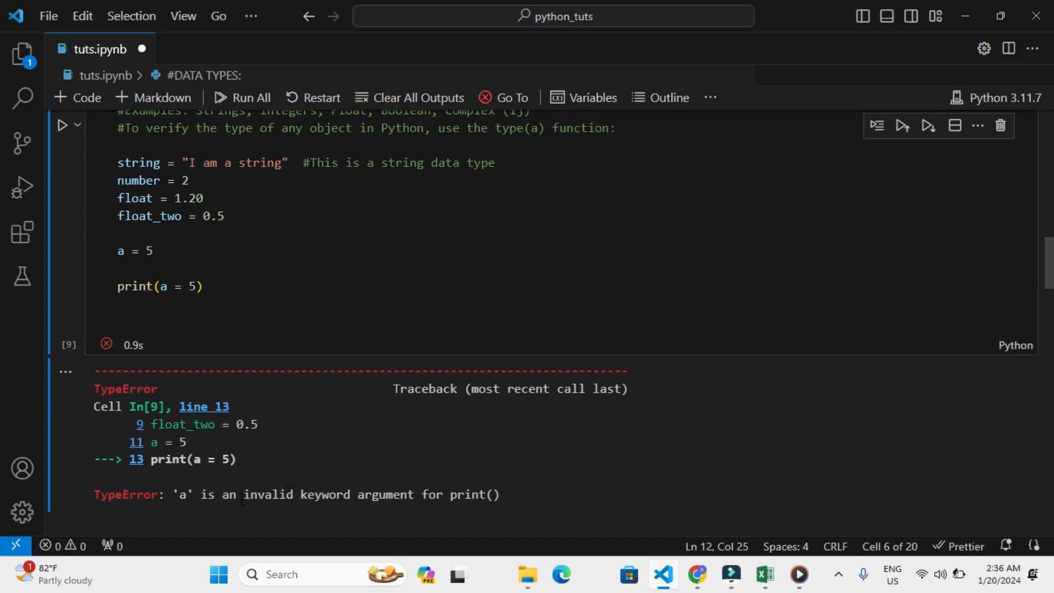
text(=)
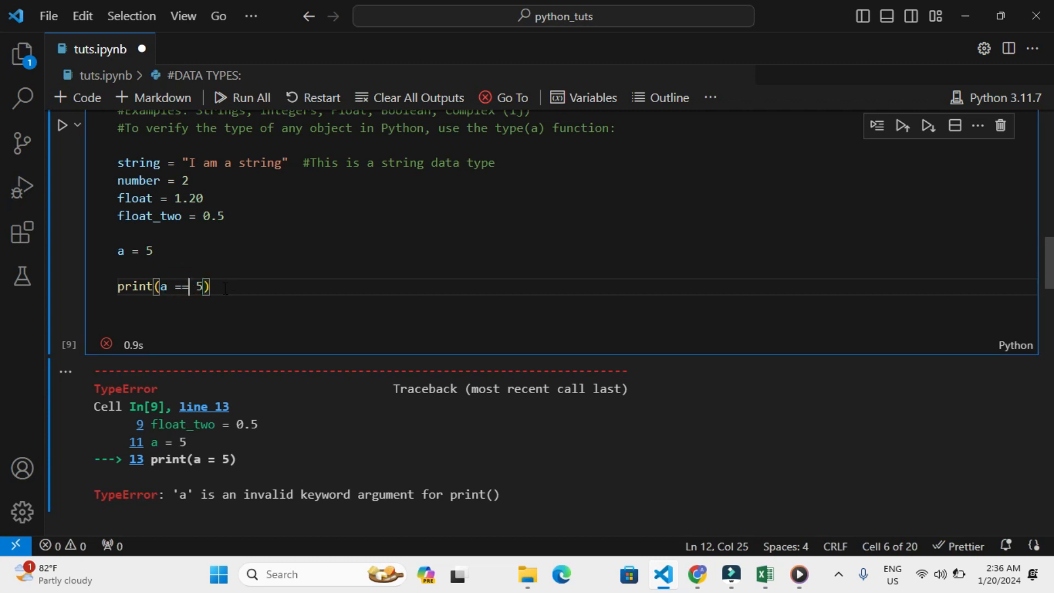
Rerun the cell so print(a == 5) outputs True
click(64, 125)
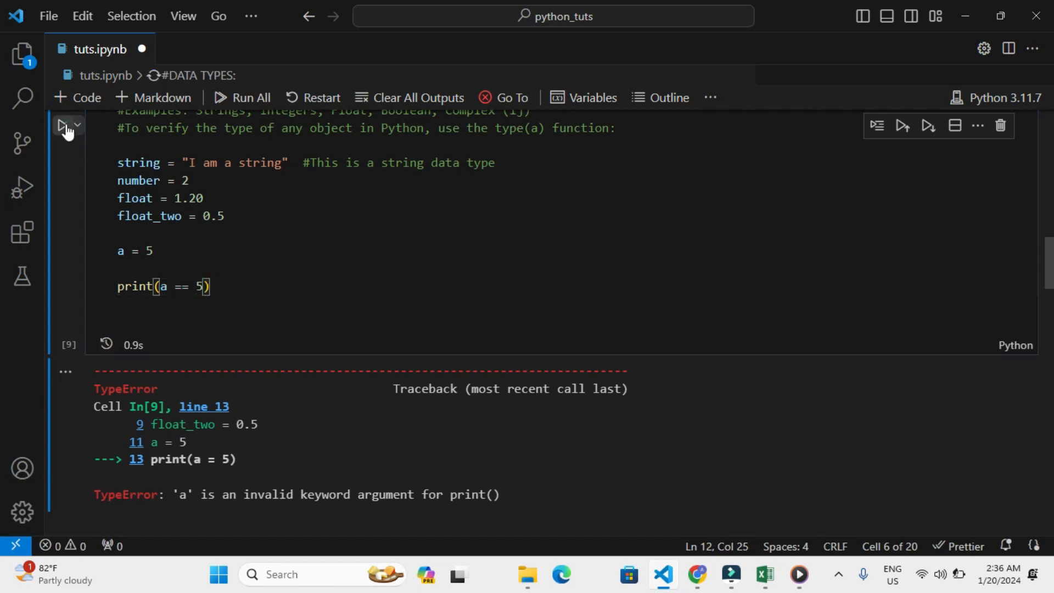
click(63, 125)
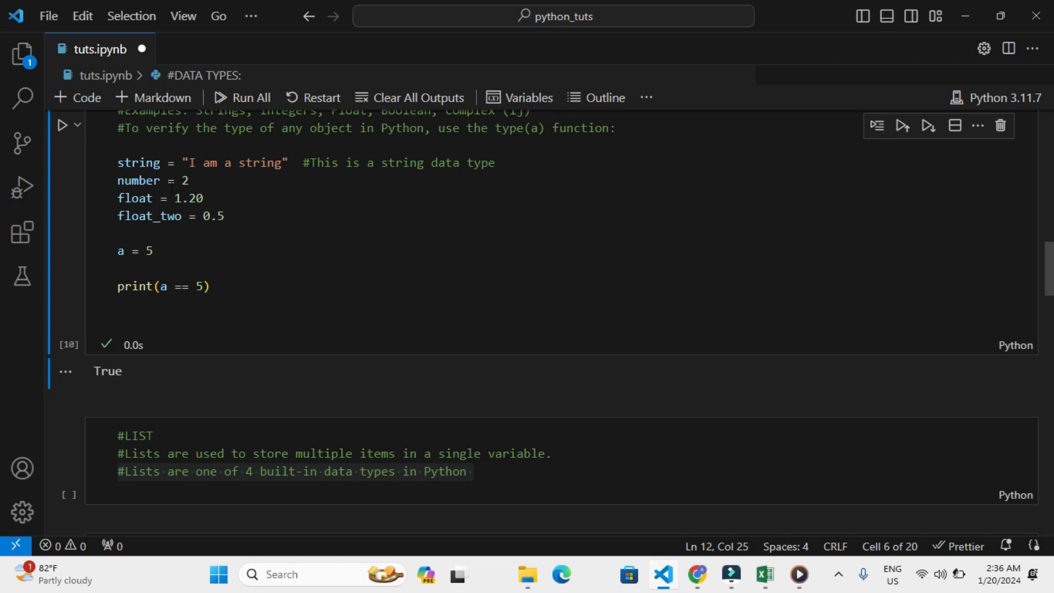
mouse_move(138, 180)
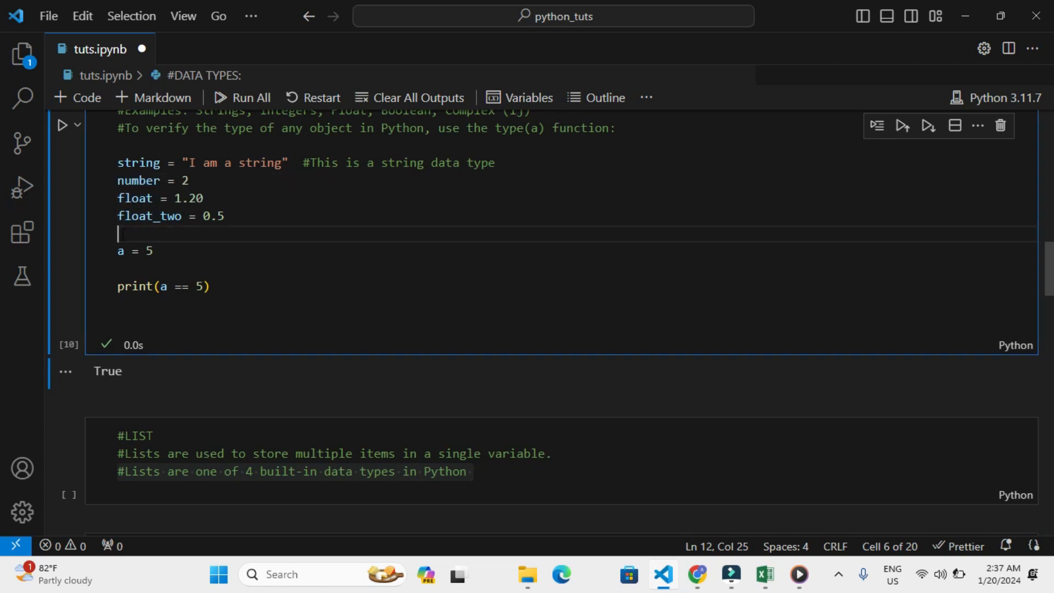
Add print(type(string)) on a new line below the comparison
text(B)
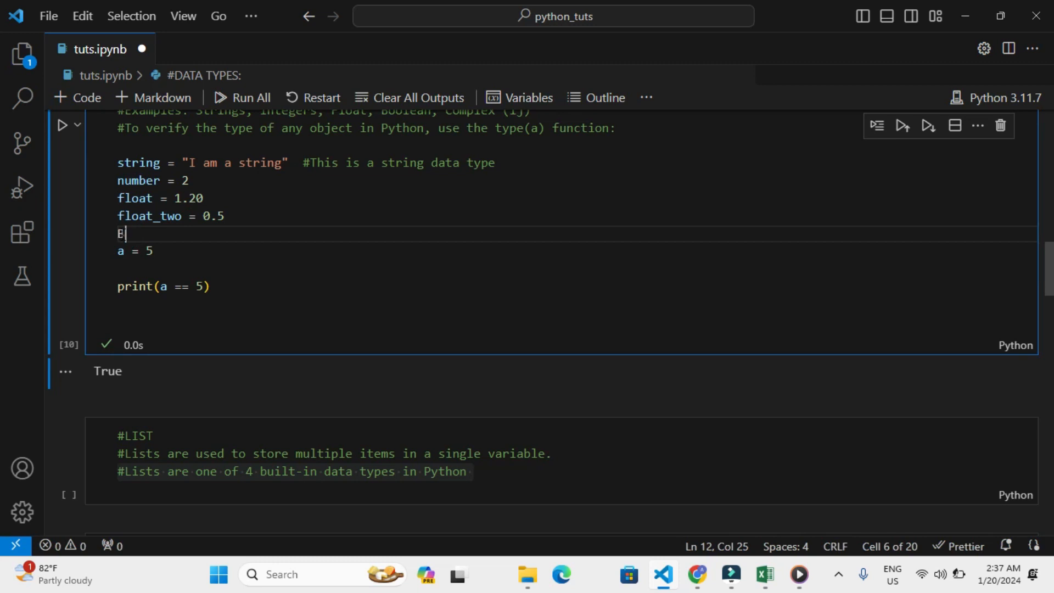
text(o)
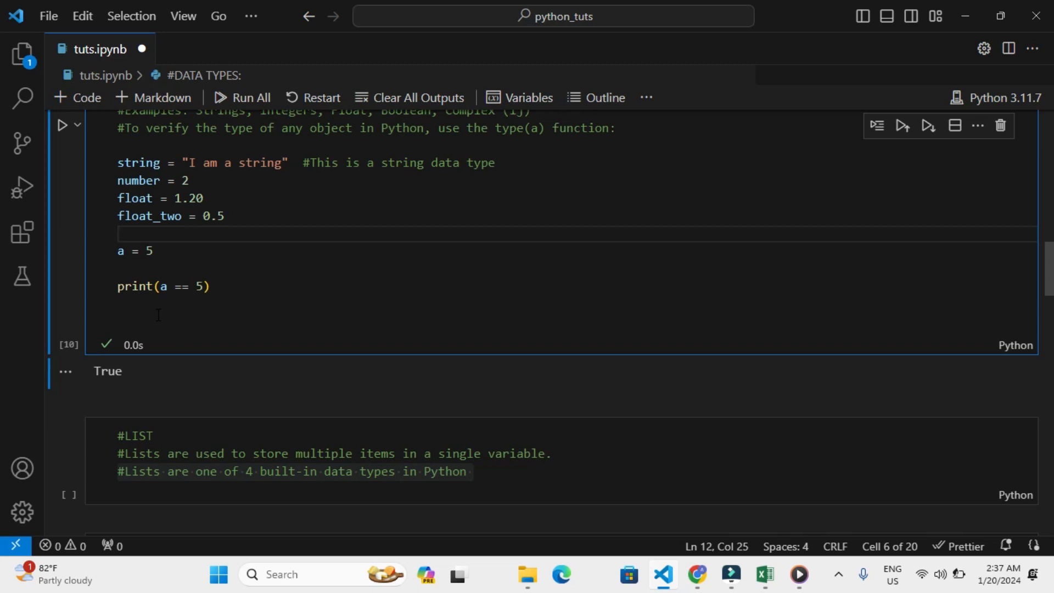
click(181, 304)
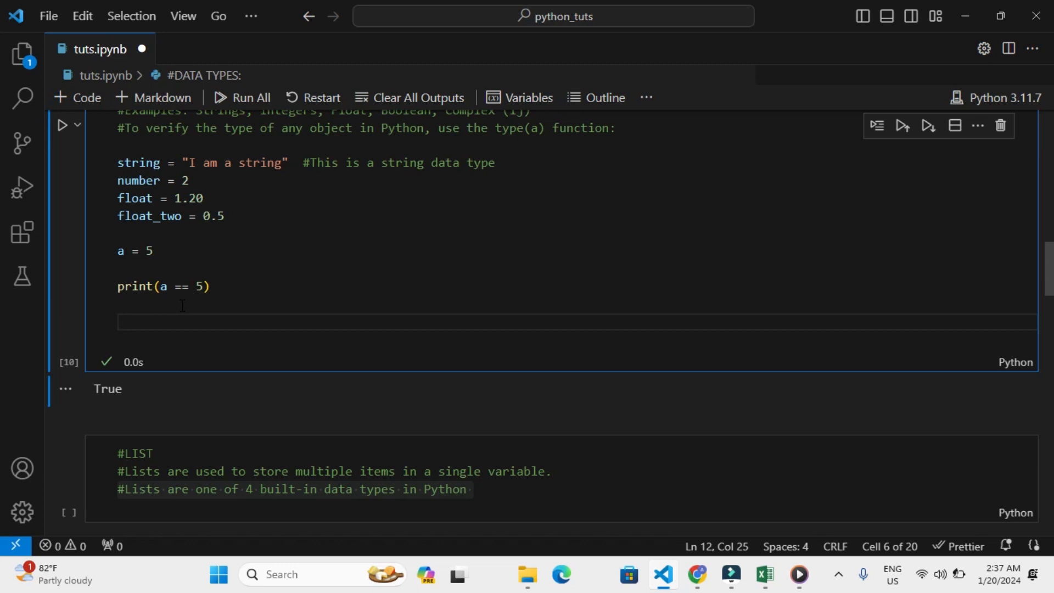
click(117, 322)
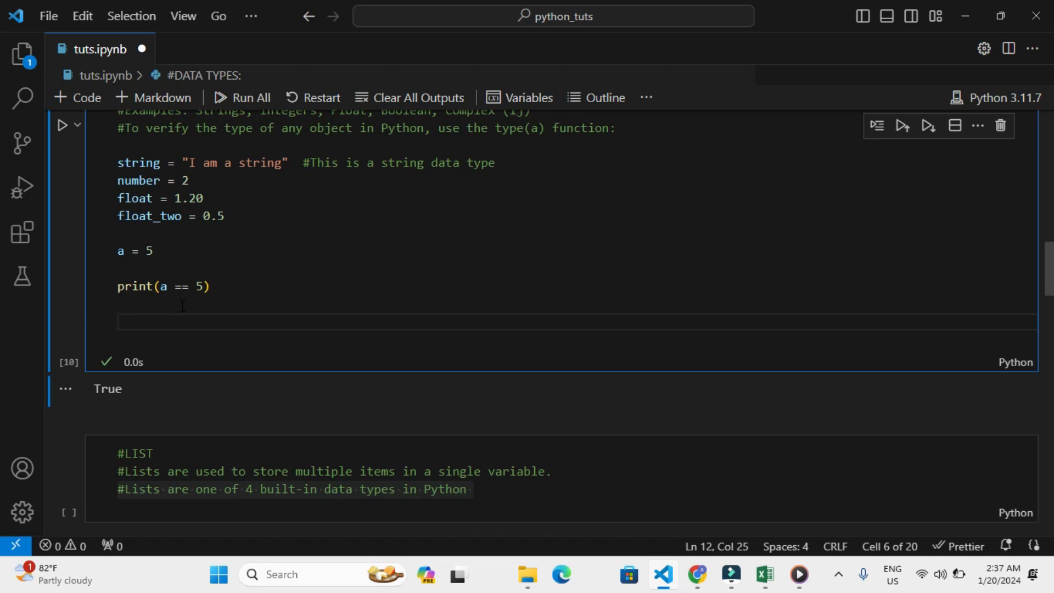
text(print()
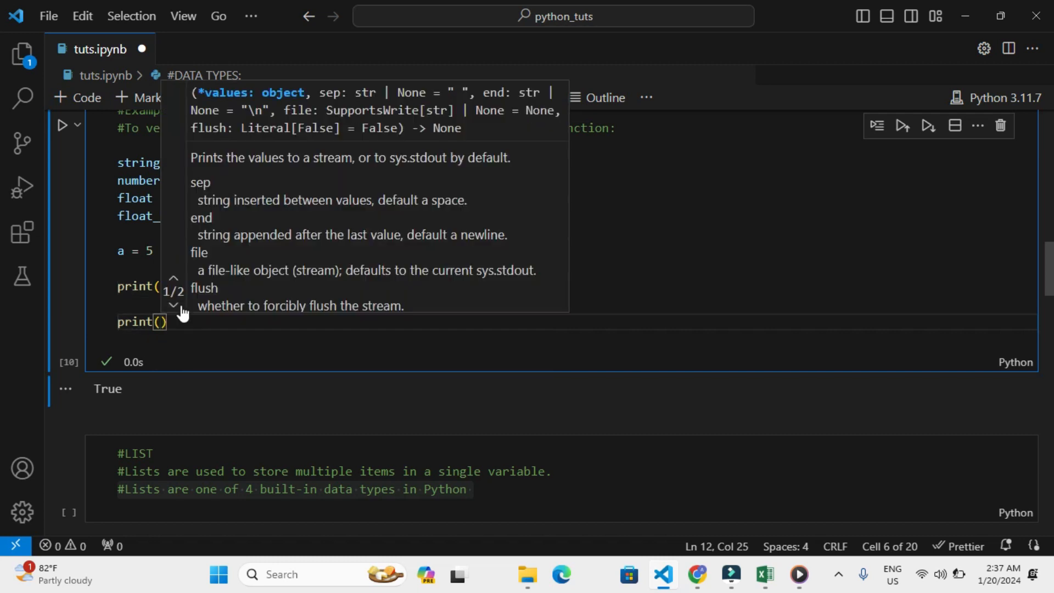
text(type()
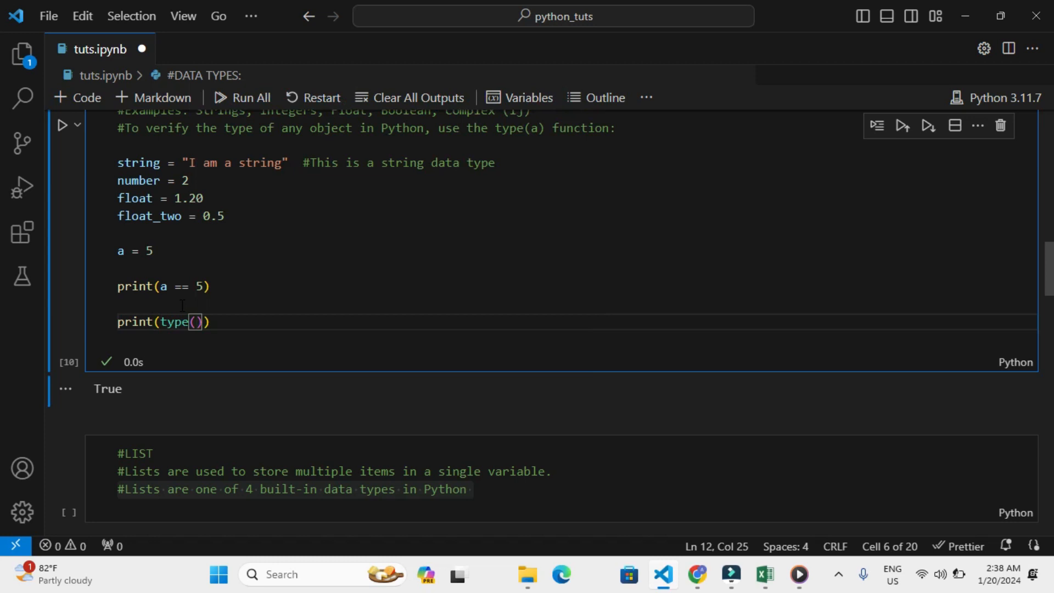
text(string)
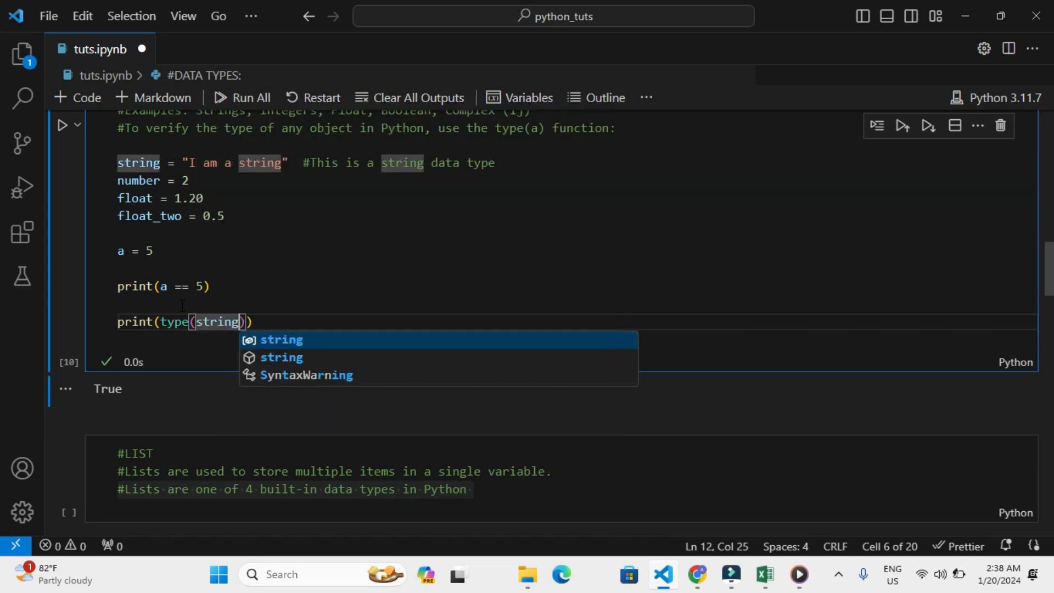
mouse_move(76, 98)
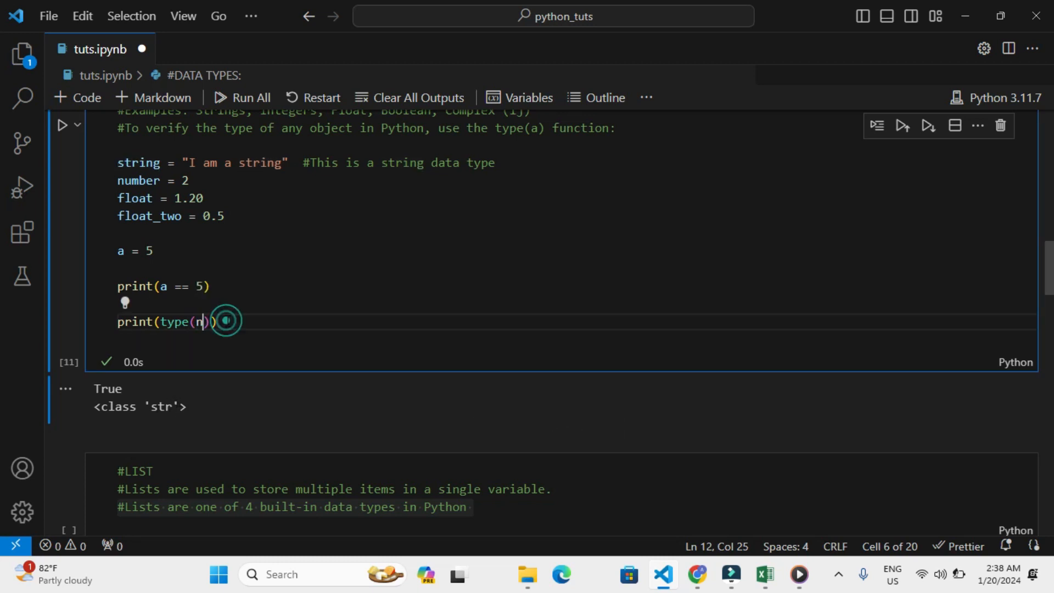
Check type(number) by running the cell, then switch the argument to float
text(umber)
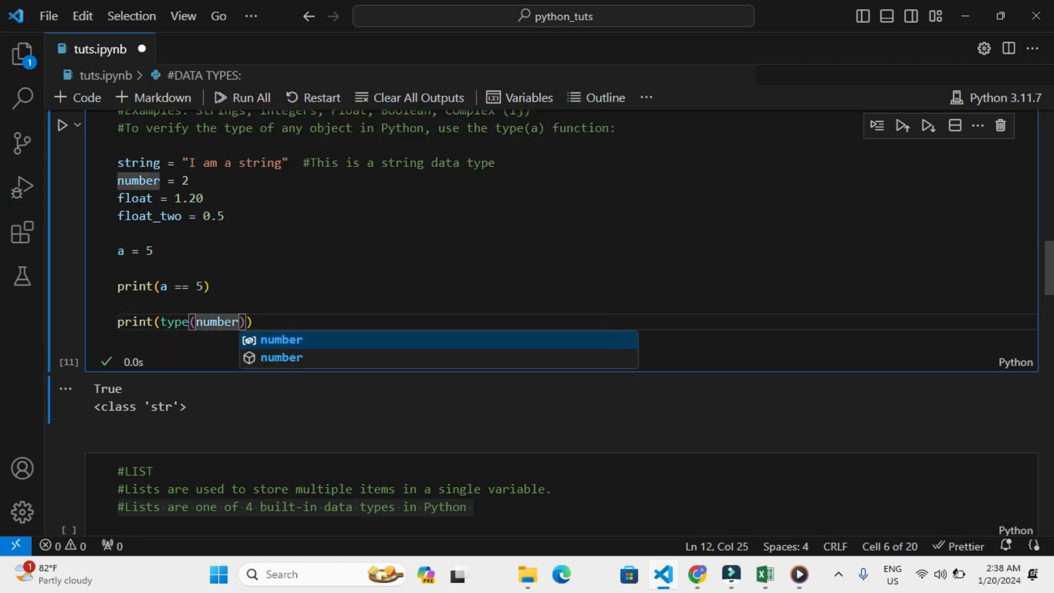
click(63, 125)
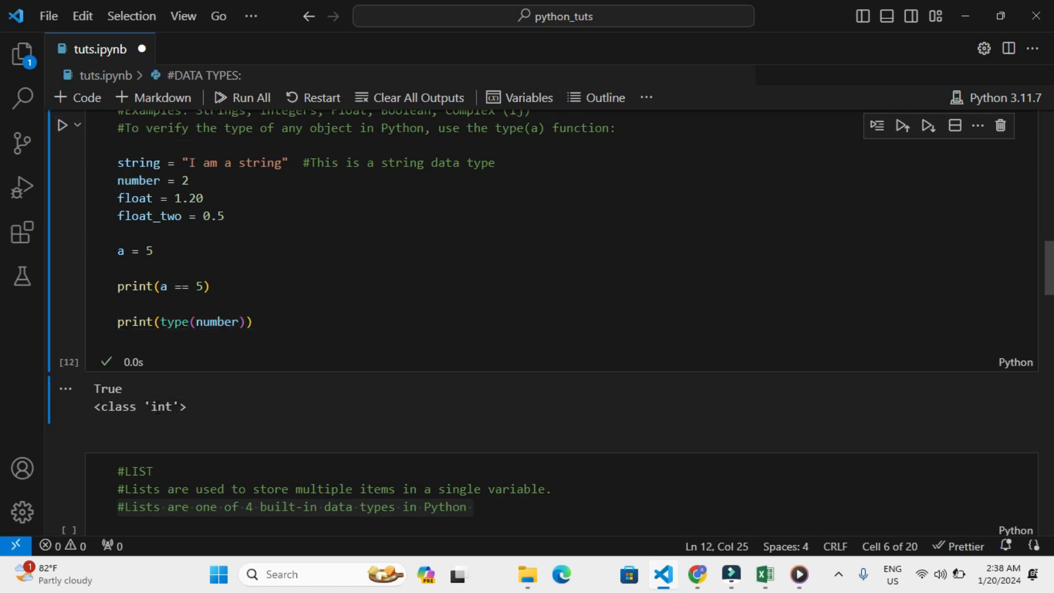
mouse_move(139, 180)
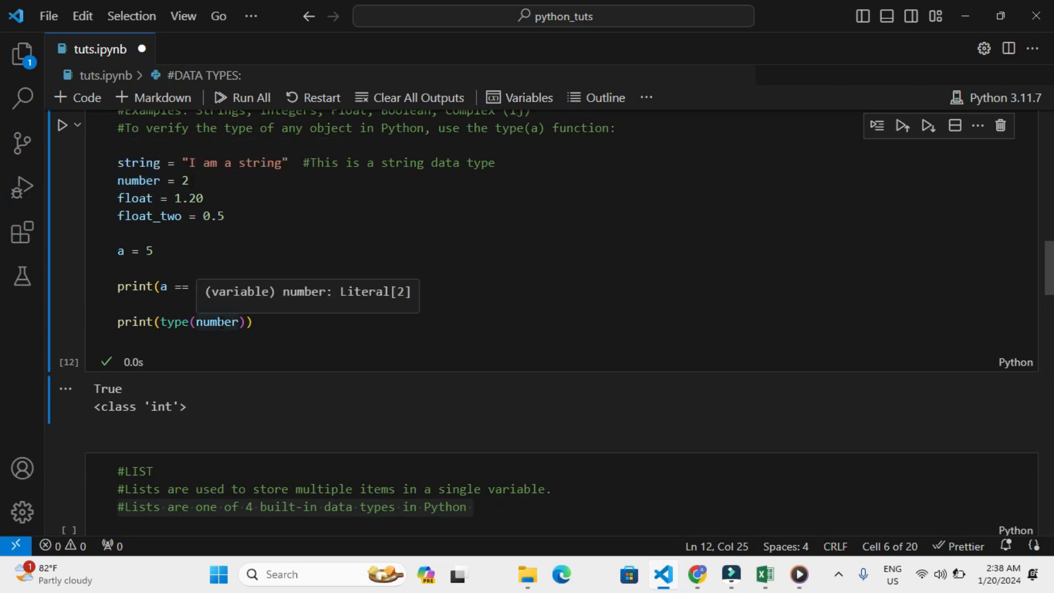
text(float)
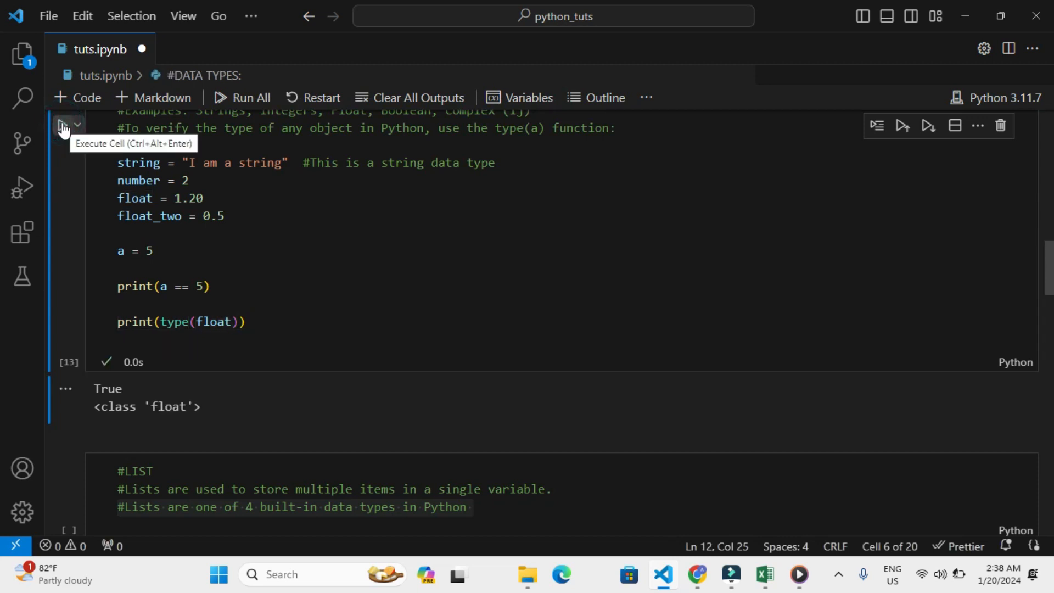
mouse_move(235, 297)
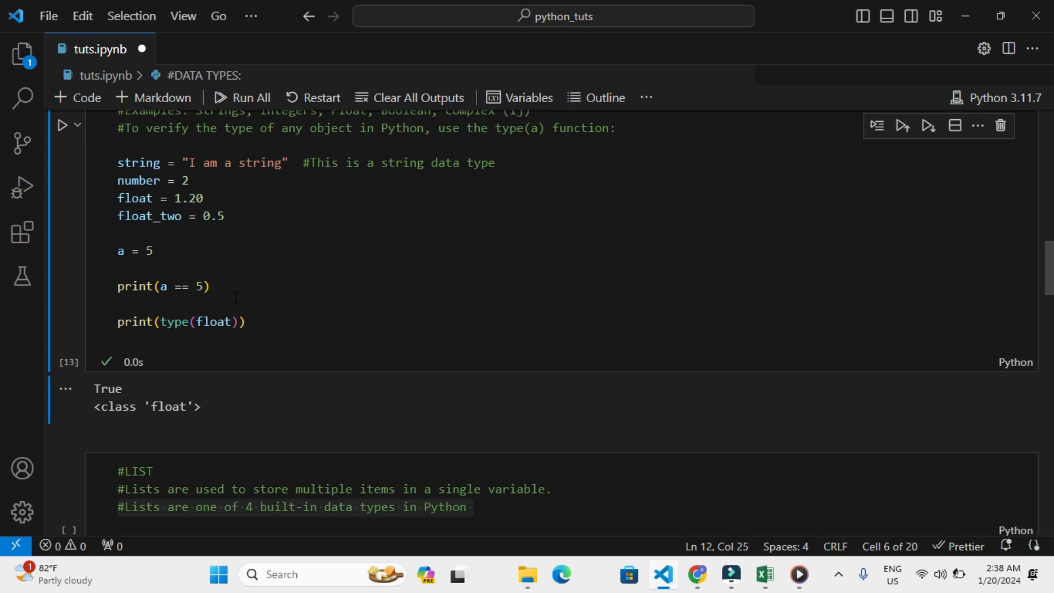
mouse_move(211, 321)
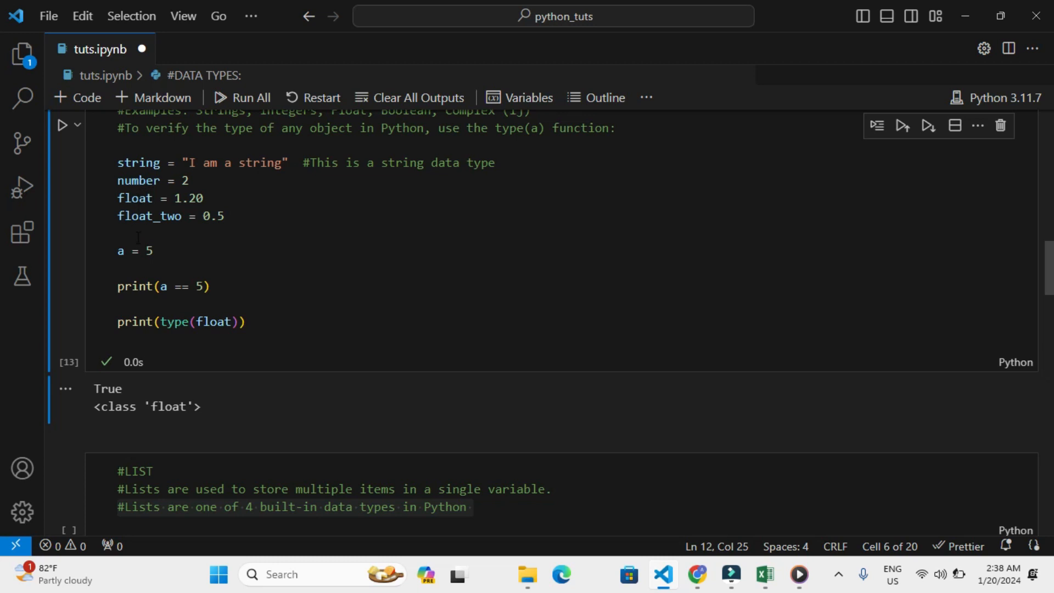
Rename the variables number to num1 and float to myFloat
double_click(138, 180)
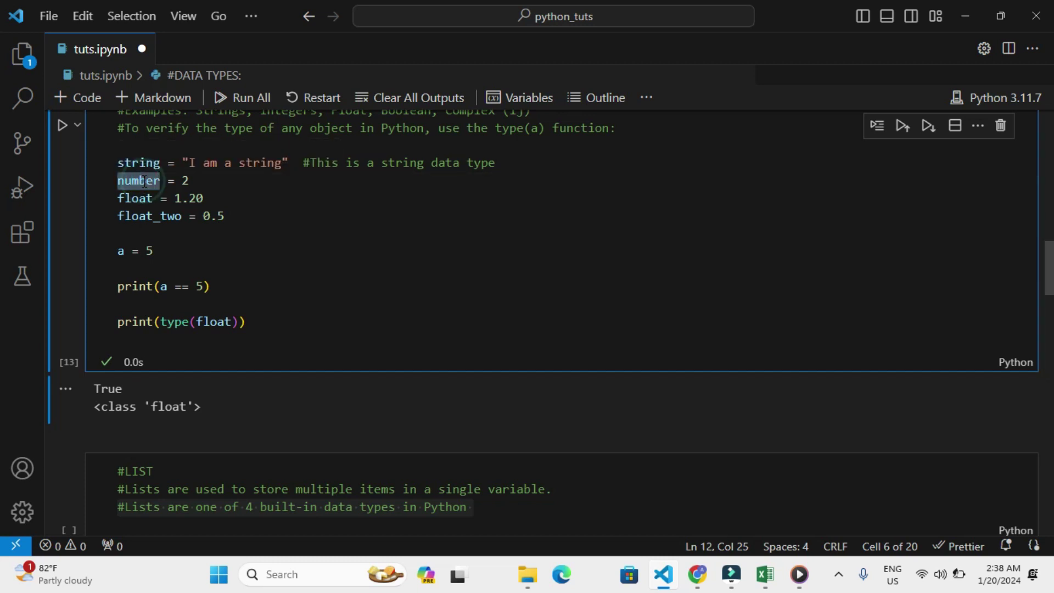
text(num1)
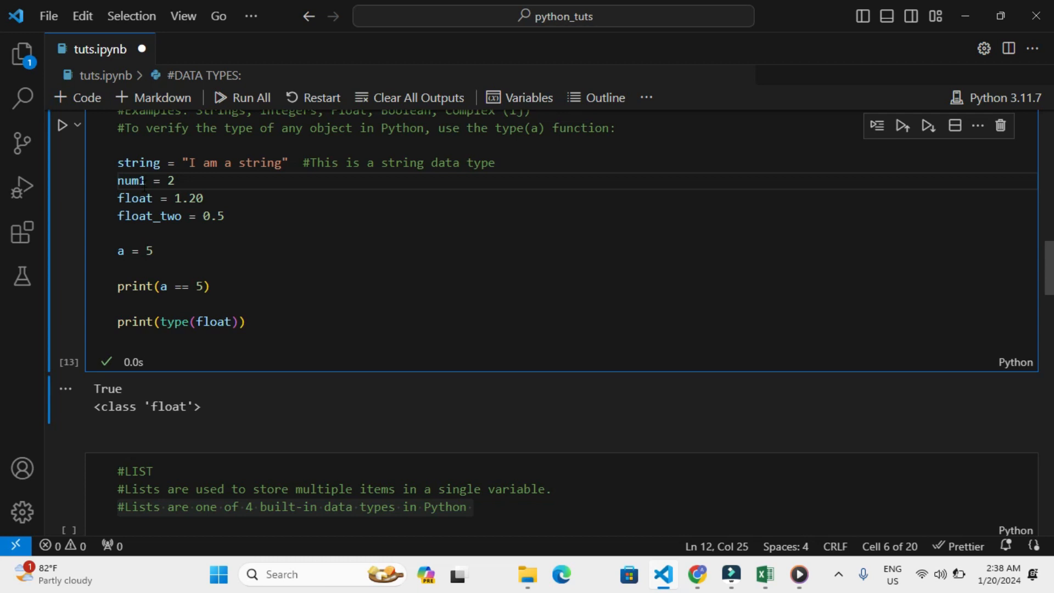
double_click(135, 198)
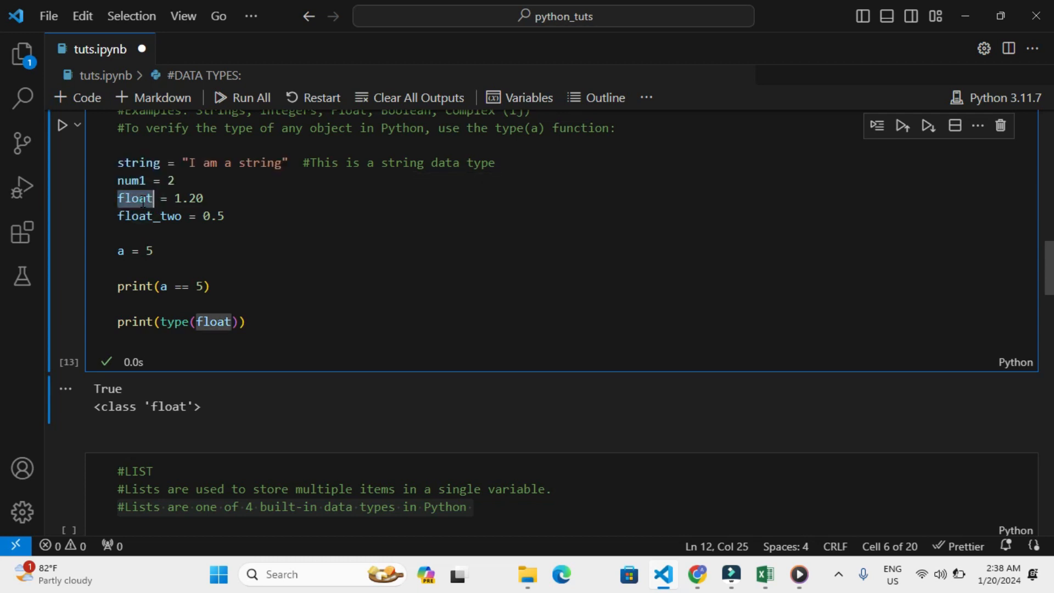
text(myF)
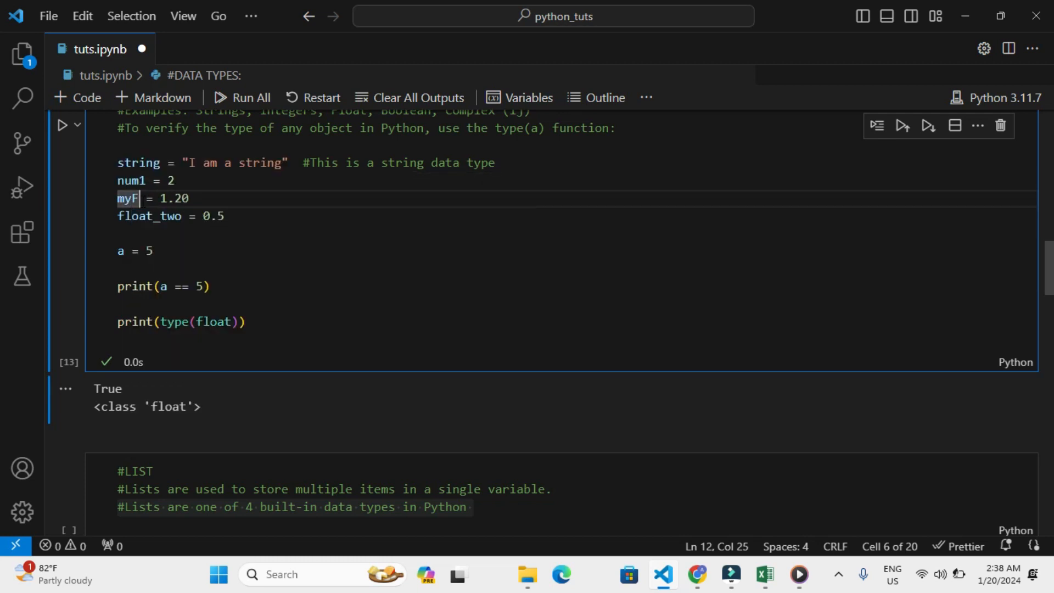
double_click(142, 198)
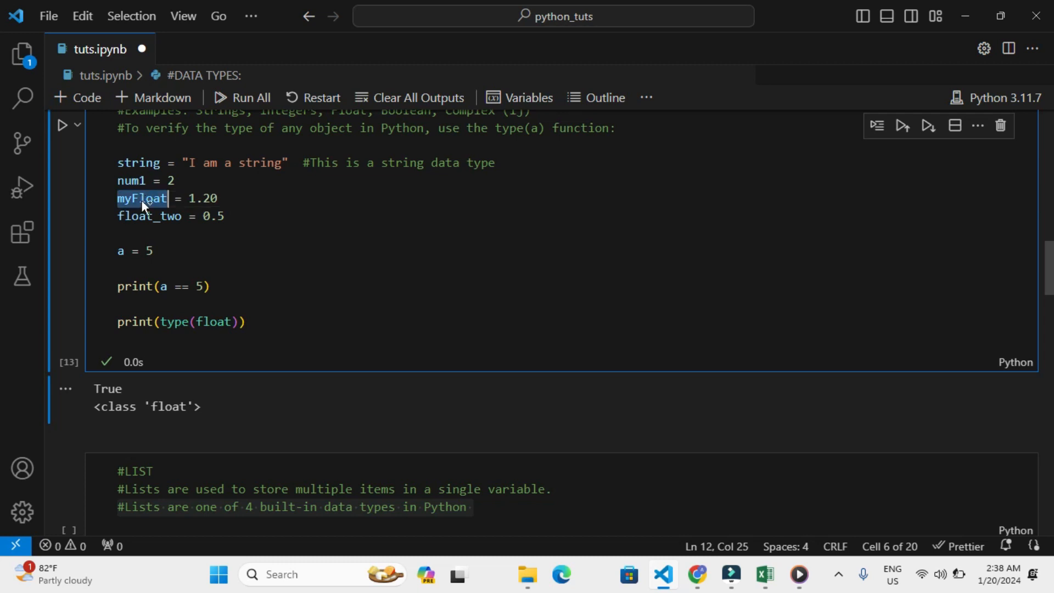
Update the check to type(myFloat) and rerun to print <class 'float'>
double_click(213, 322)
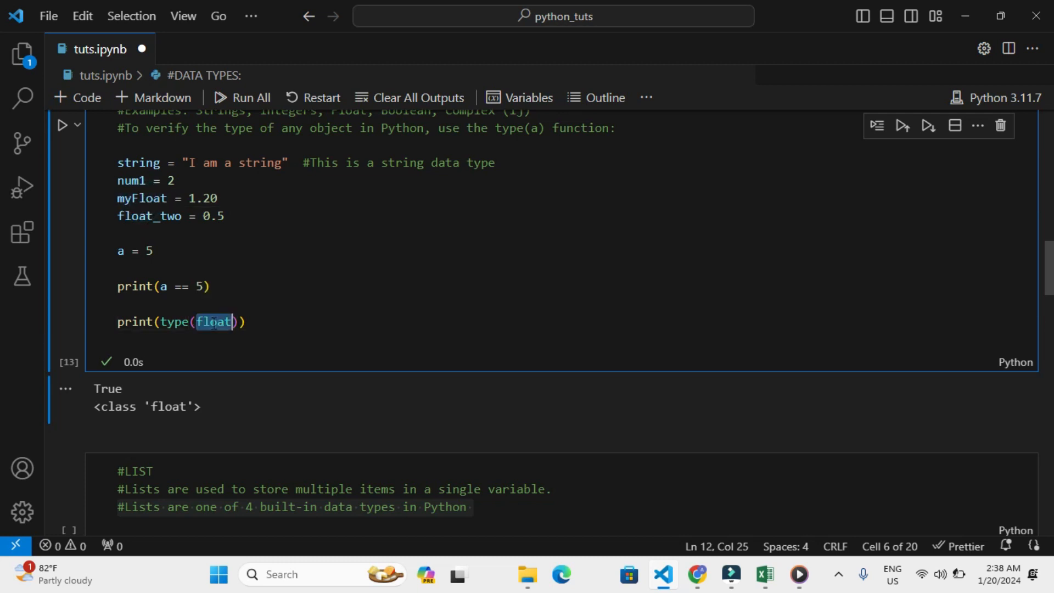
text(myFloat)
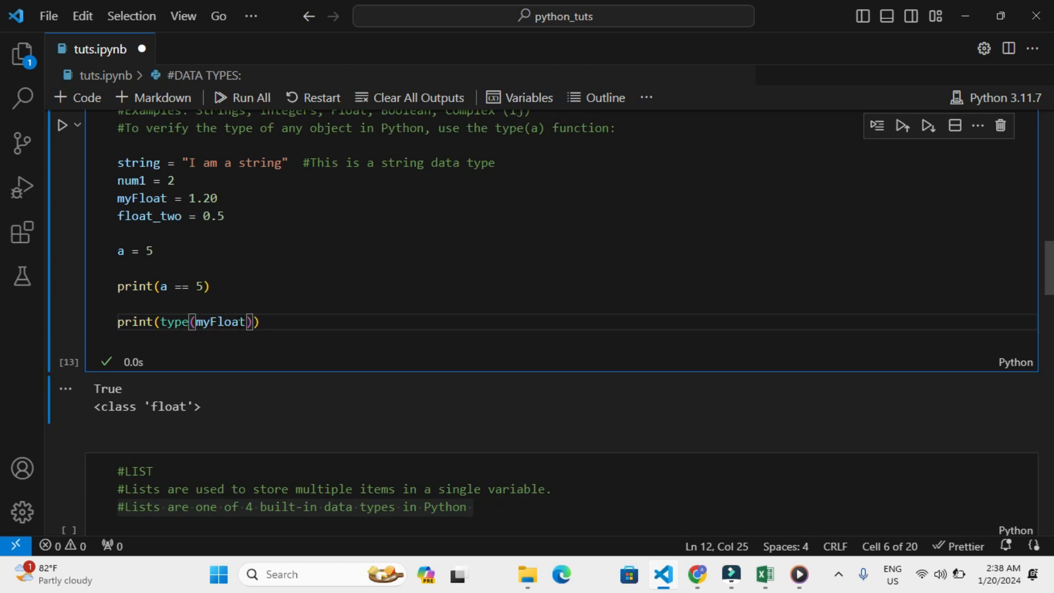
mouse_move(280, 324)
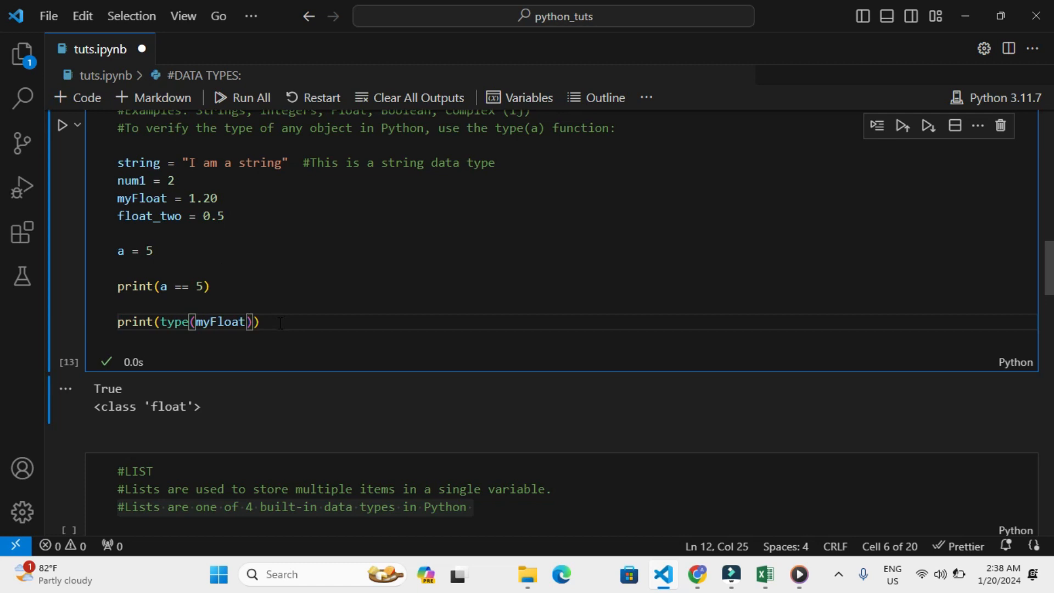
click(64, 126)
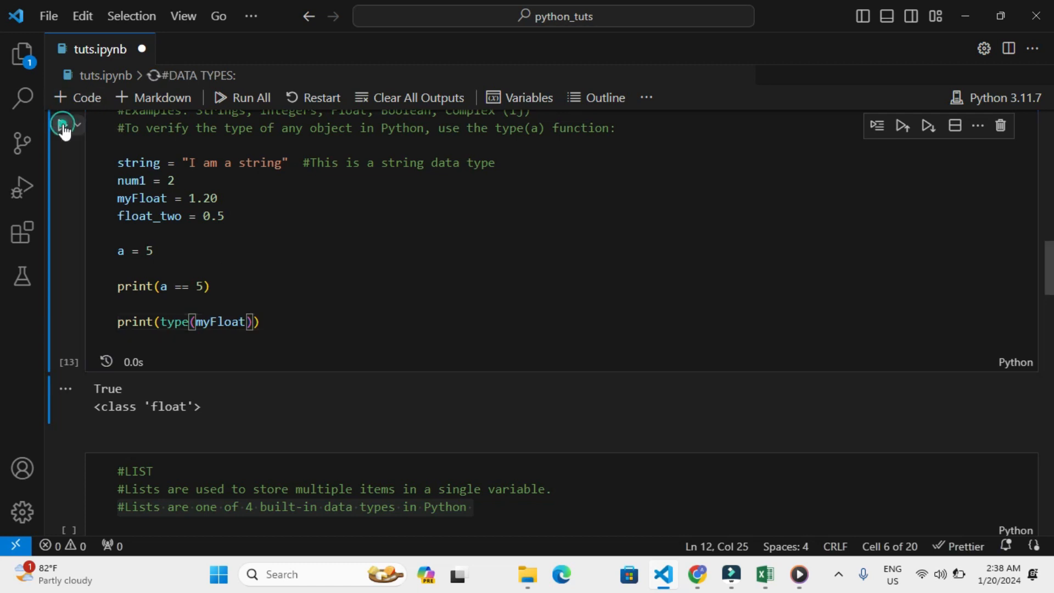
click(63, 125)
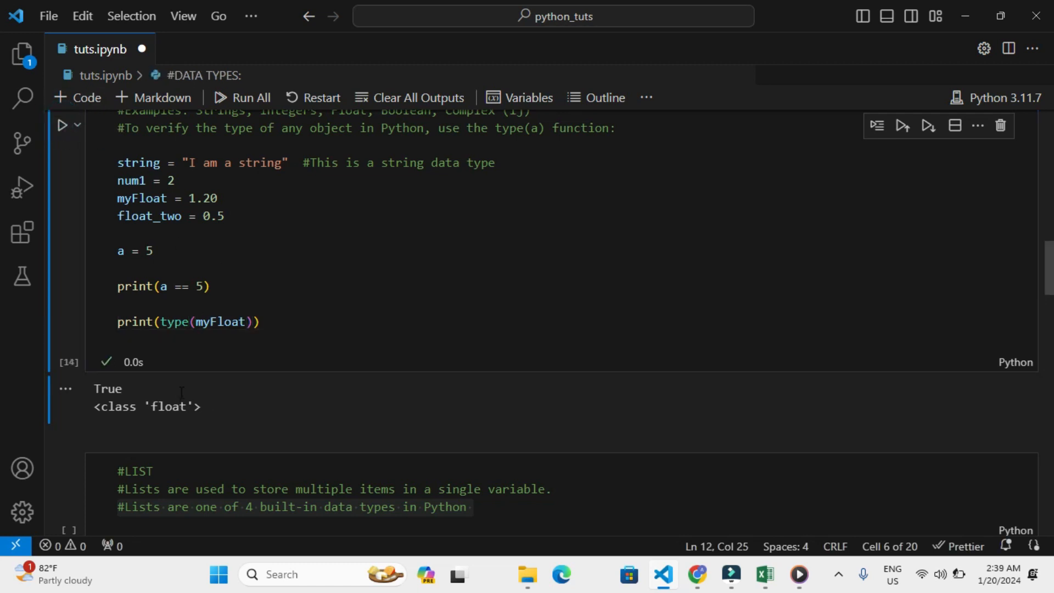